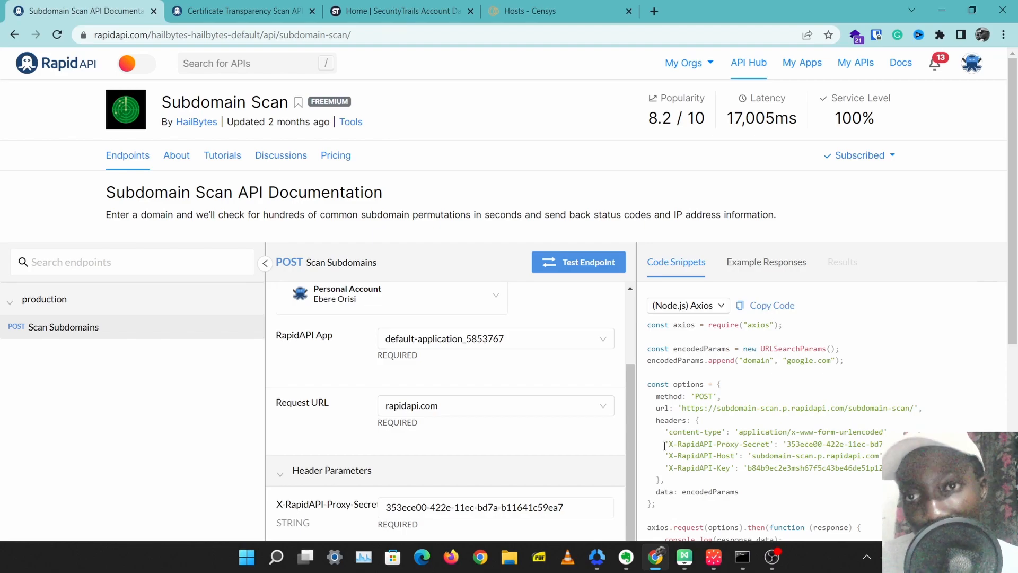
mouse_move(620, 180)
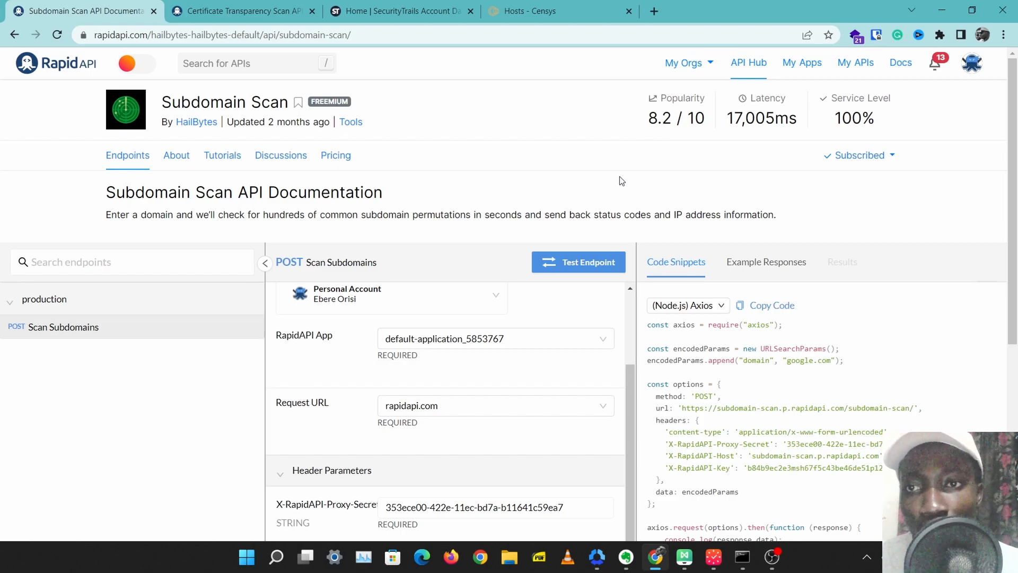
mouse_move(630, 207)
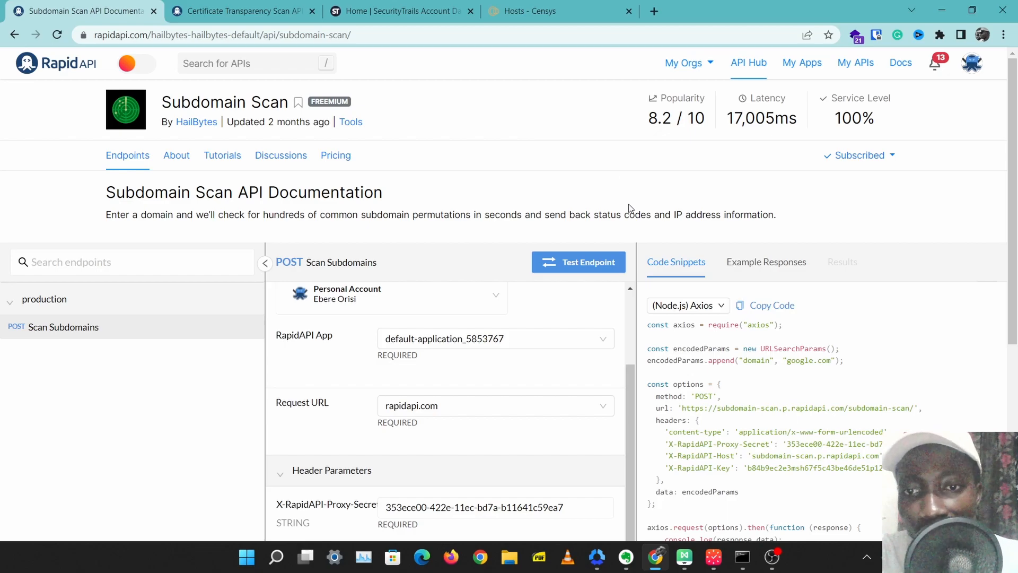
mouse_move(828, 440)
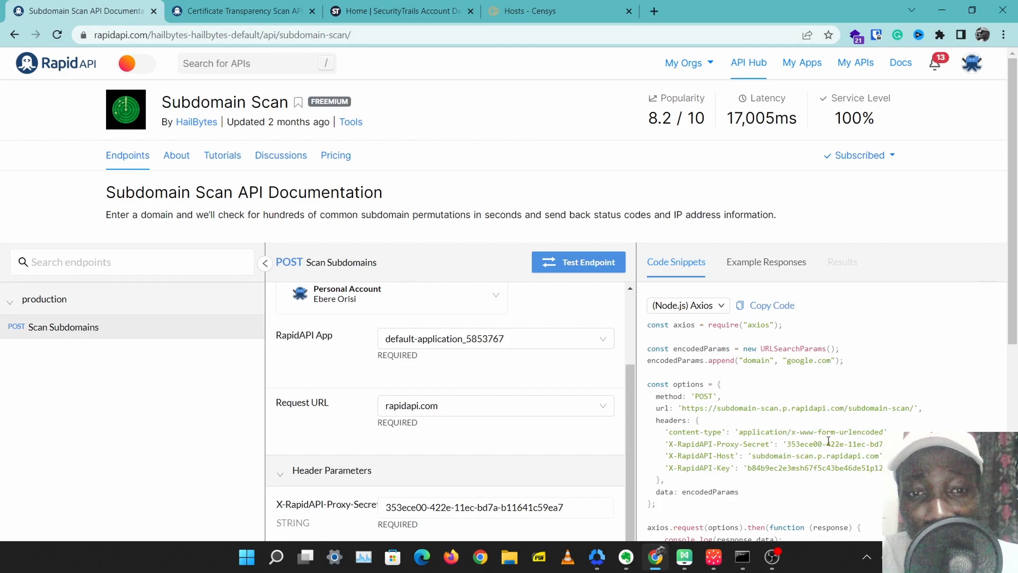
Step: Replace google.com with rapidapi.com in the Subdomain Scan request's domain field
scroll("up", 3)
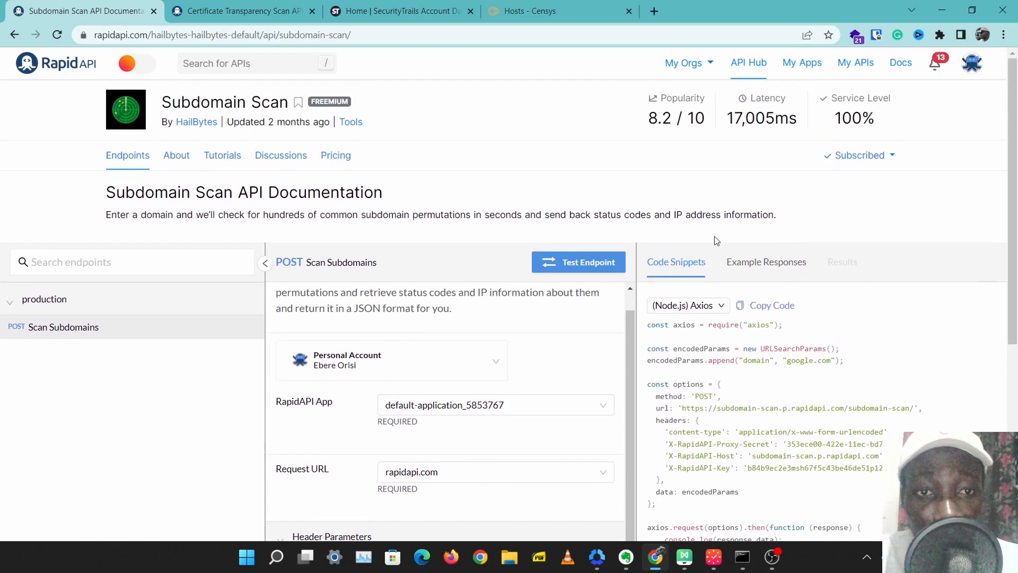
scroll("down", 3)
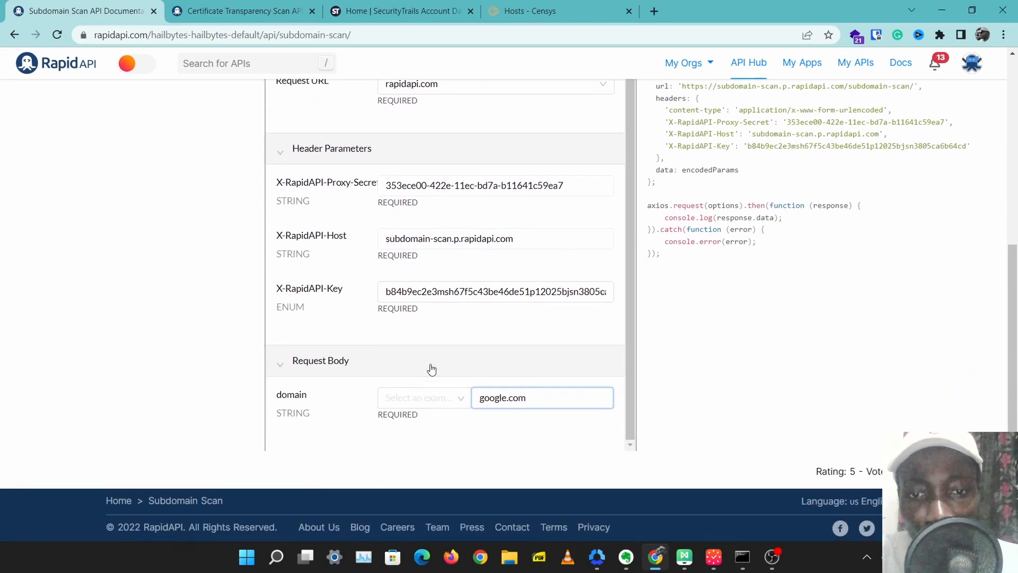
type("ra")
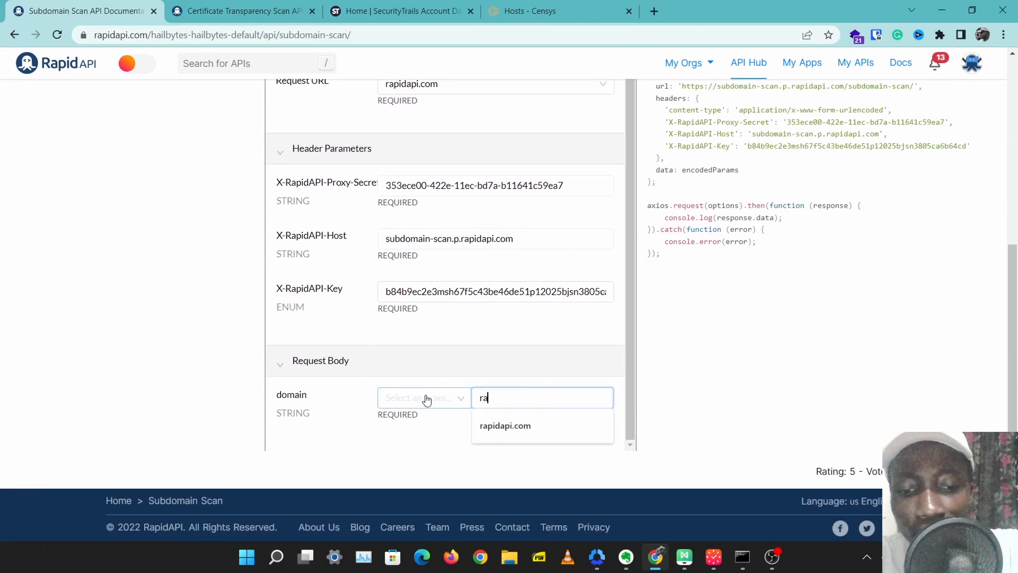
left_click(504, 425)
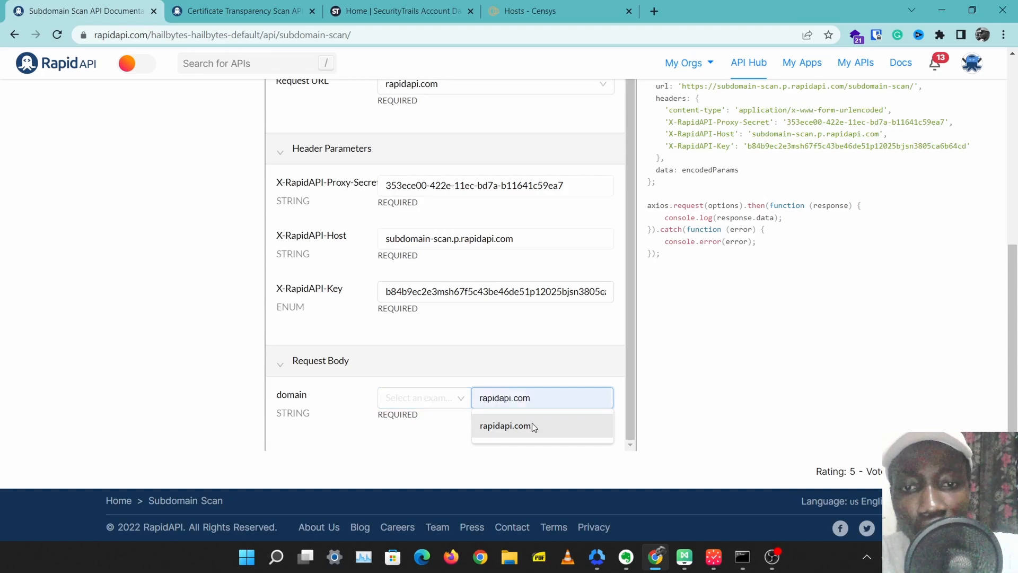
left_click(506, 425)
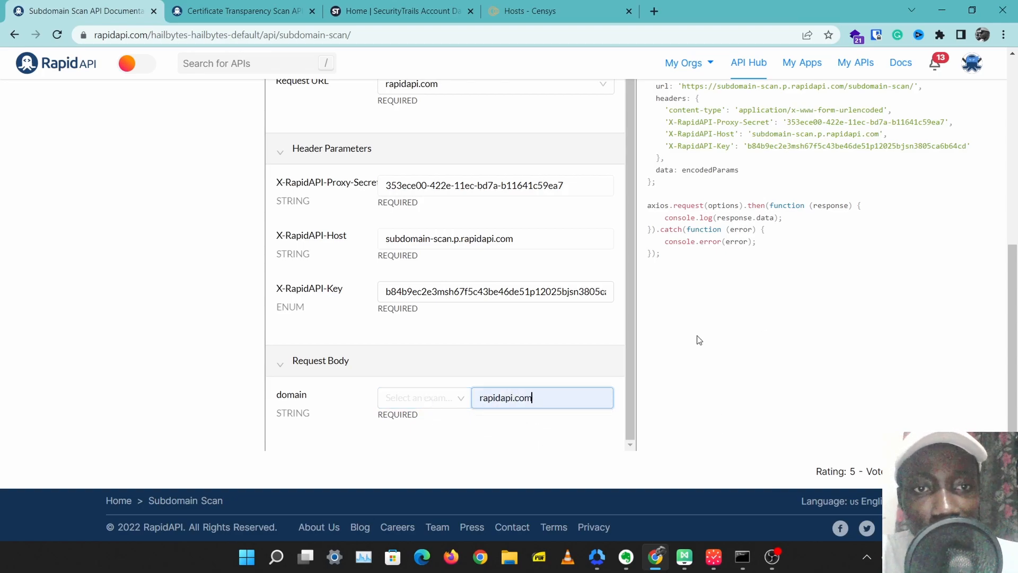
scroll("up", 3)
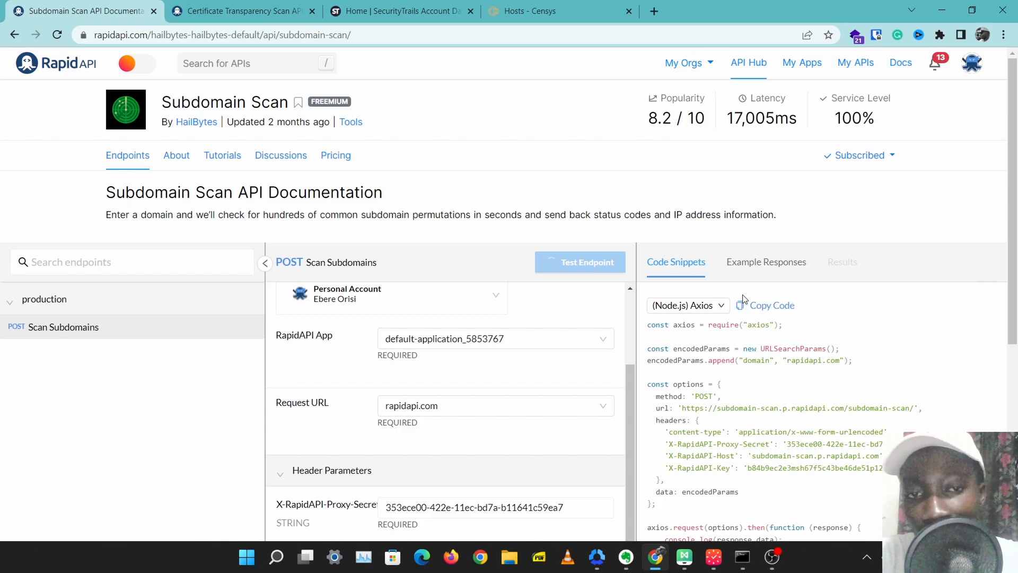
Step: Run Test Endpoint and scroll the 200 OK JSON listing blog, cdn, jobs and support subdomains
left_click(578, 262)
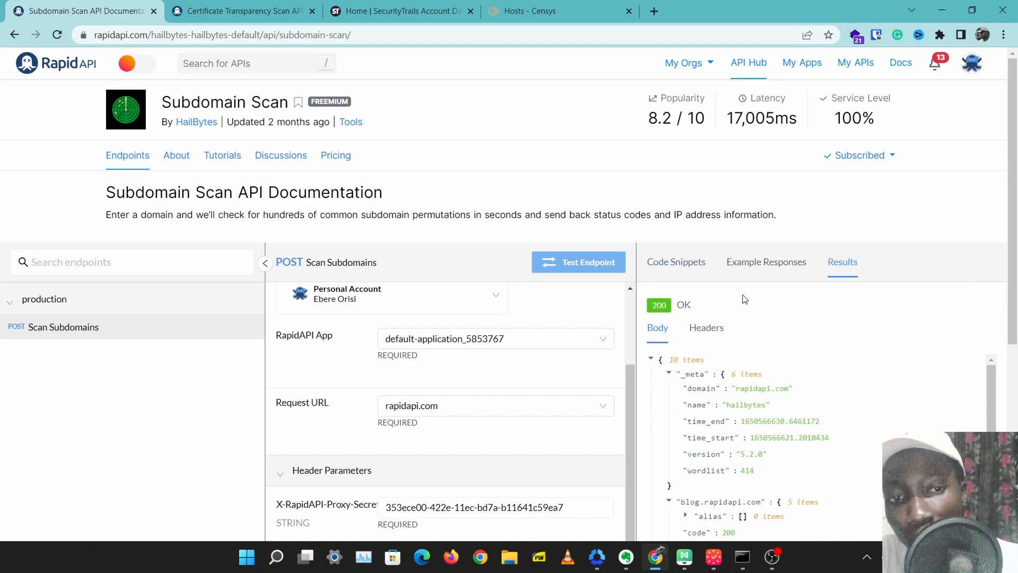
mouse_move(981, 367)
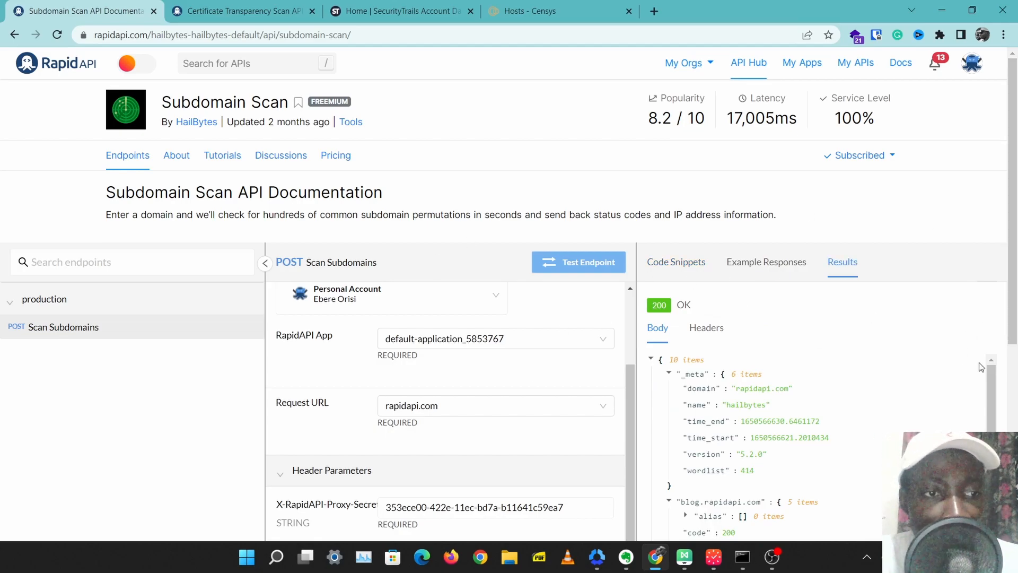
scroll("down", 3)
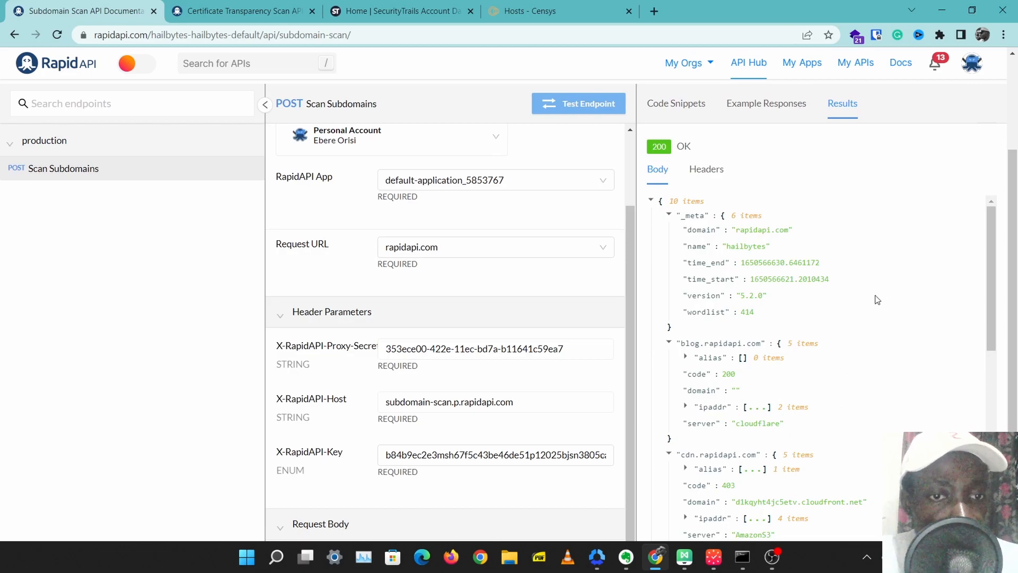
mouse_move(733, 355)
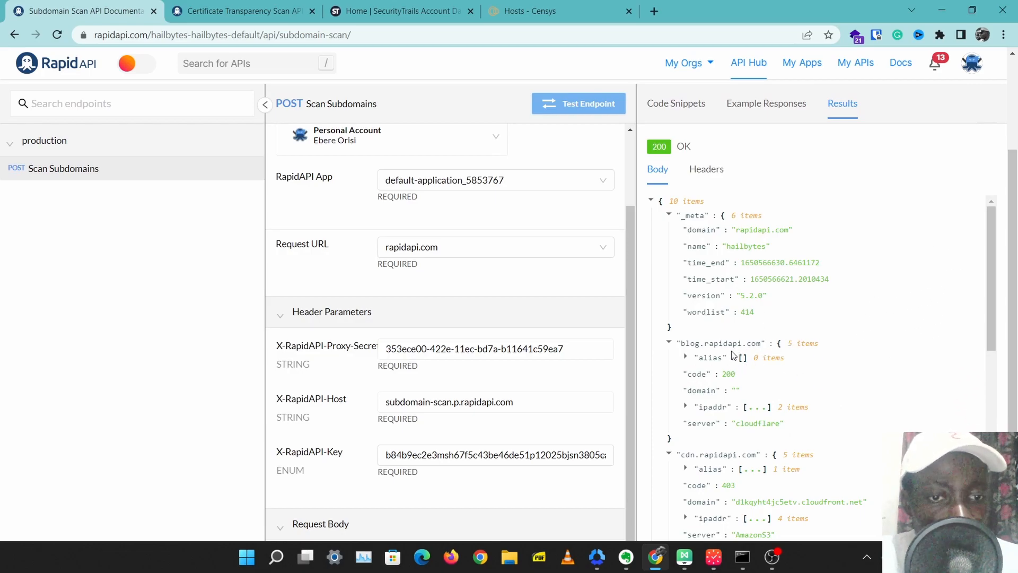
mouse_move(993, 284)
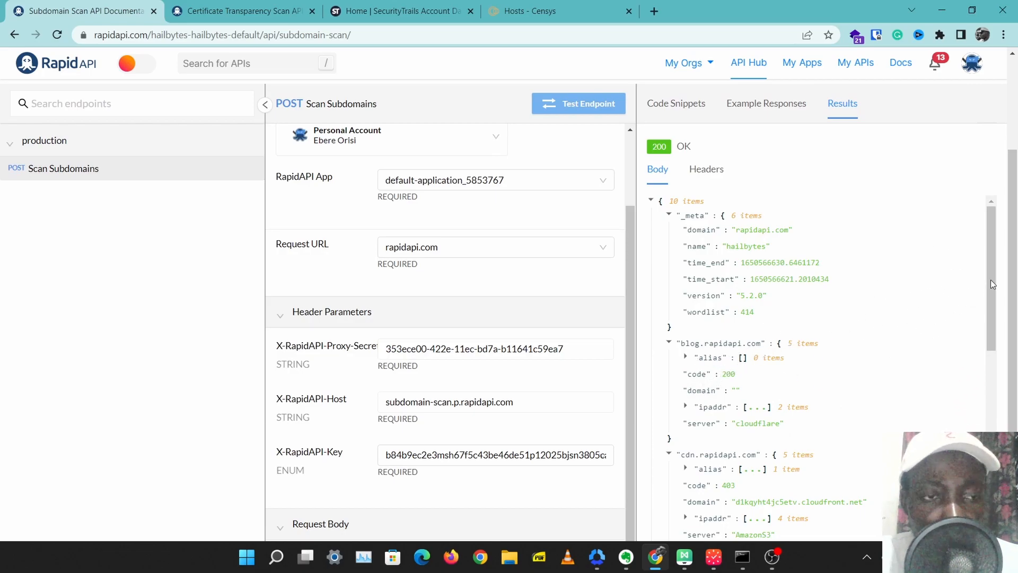
scroll("down", 3)
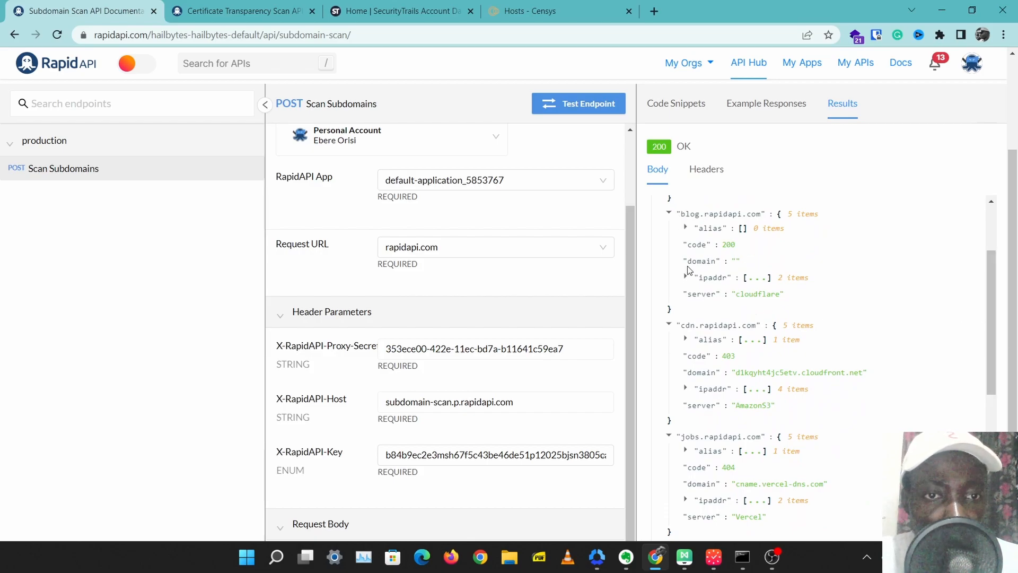
left_click(685, 276)
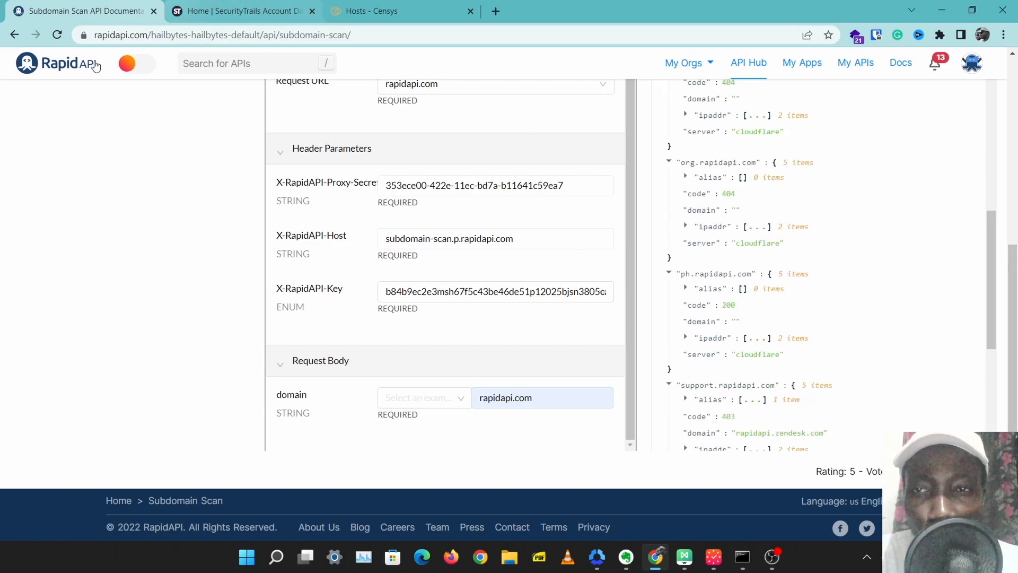
Step: Search rapidapi.com in SecurityTrails and review its A, AAAA, MX, NS, SOA and TXT records
left_click(241, 10)
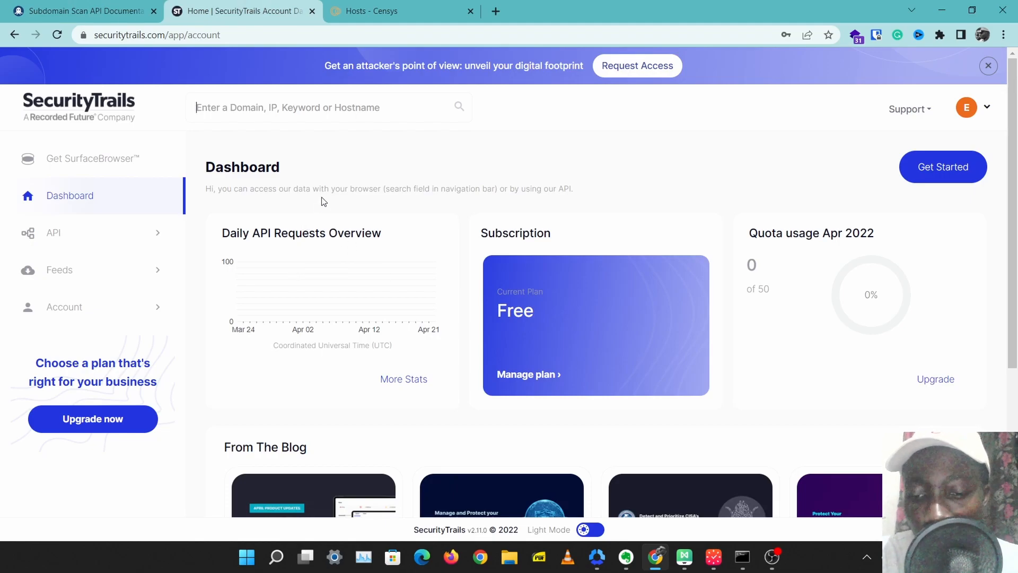
type("rapidapi.com")
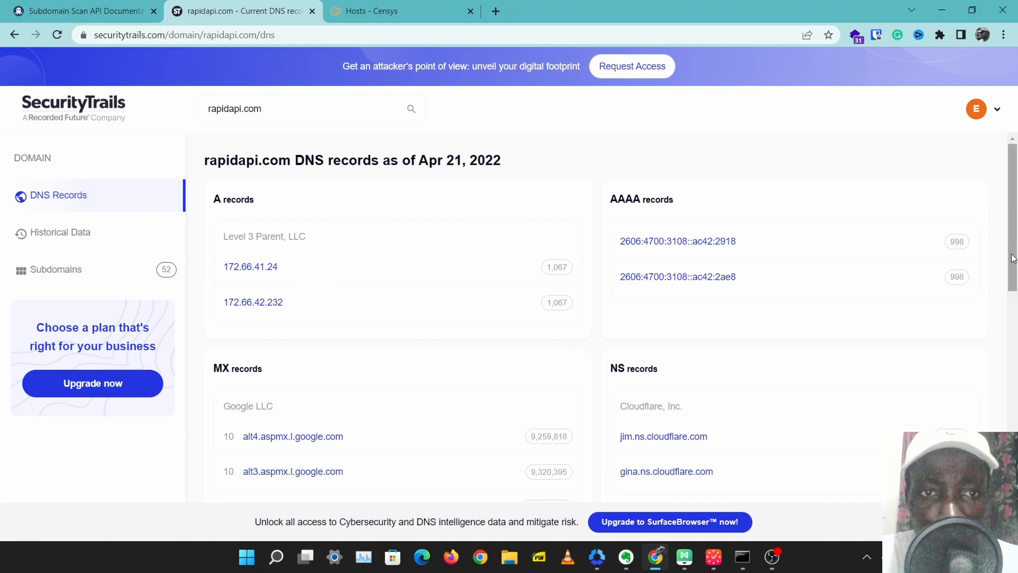
scroll("down", 3)
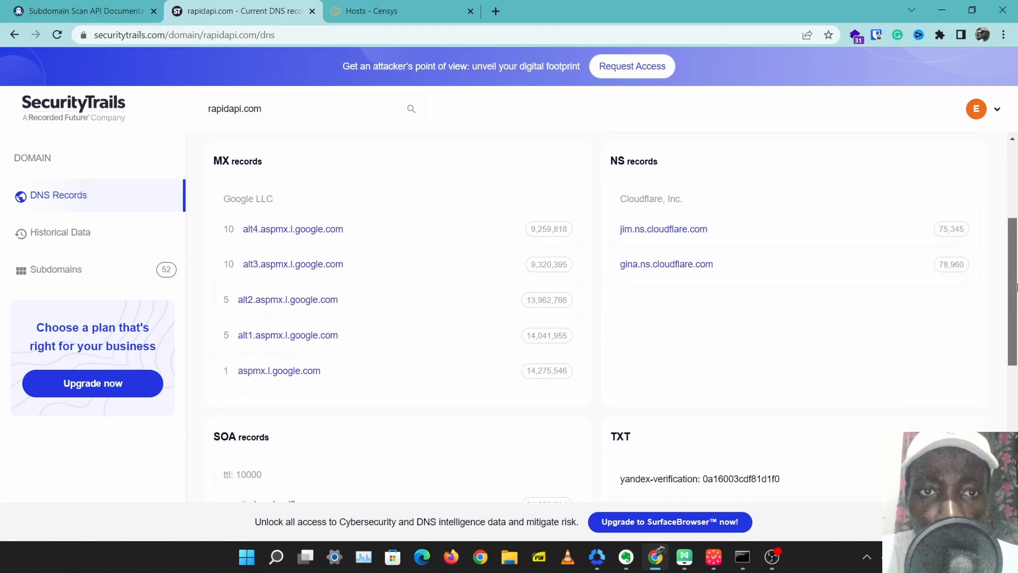
scroll("down", 3)
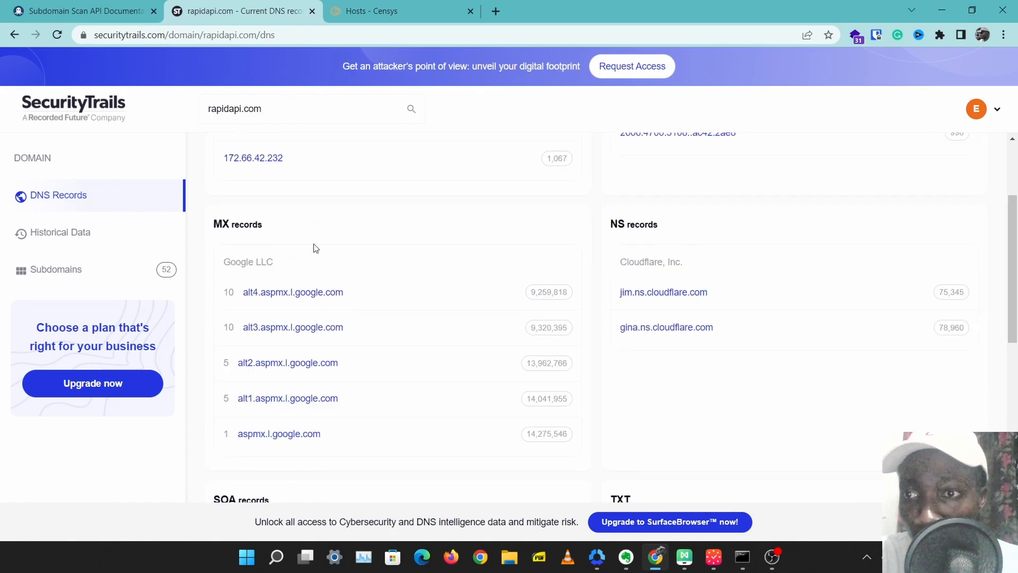
scroll("up", 3)
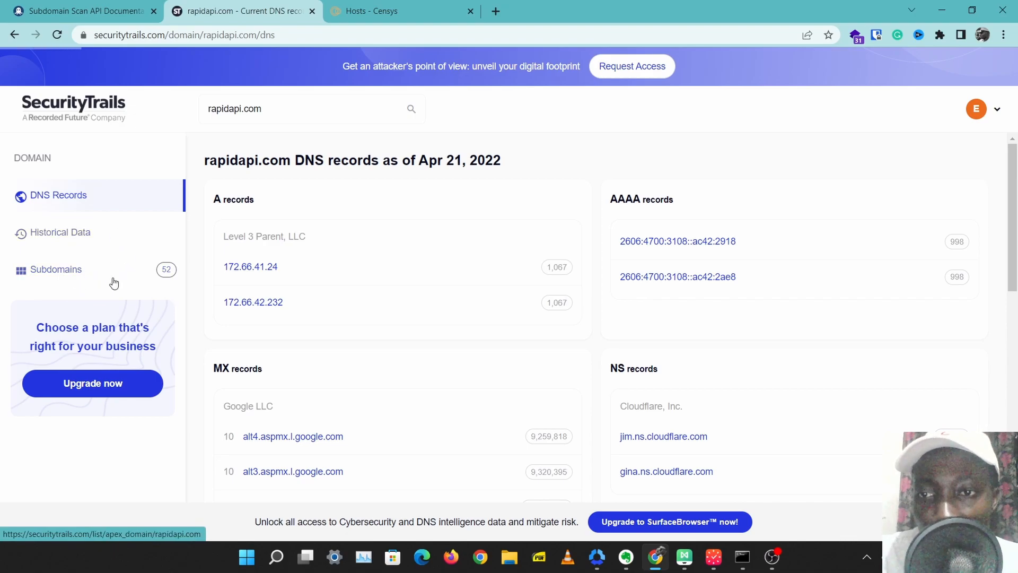
Step: List rapidapi.com's 52 subdomains with hosting providers like Level 3, Cloudflare and Amazon
left_click(55, 268)
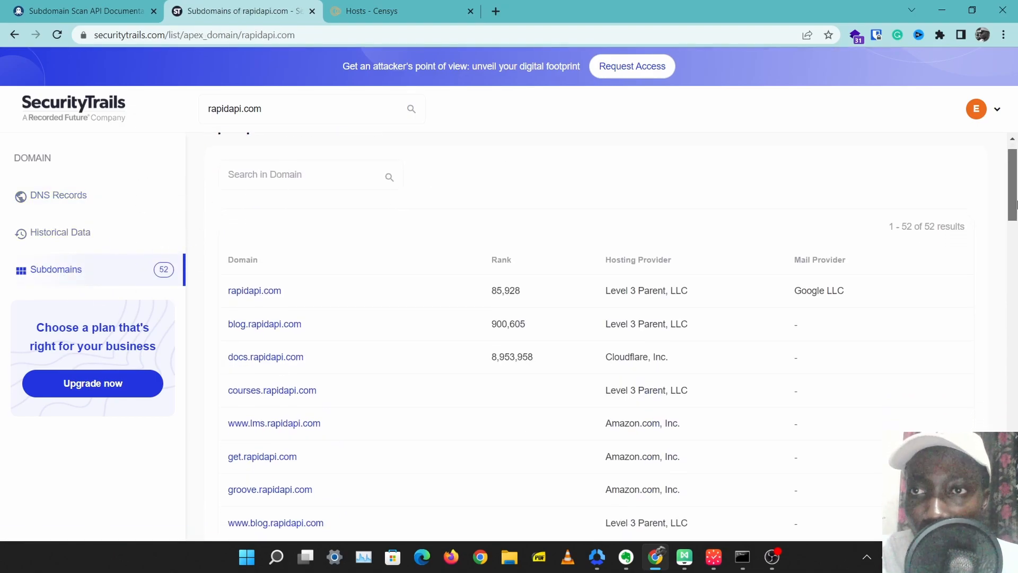
scroll("down", 3)
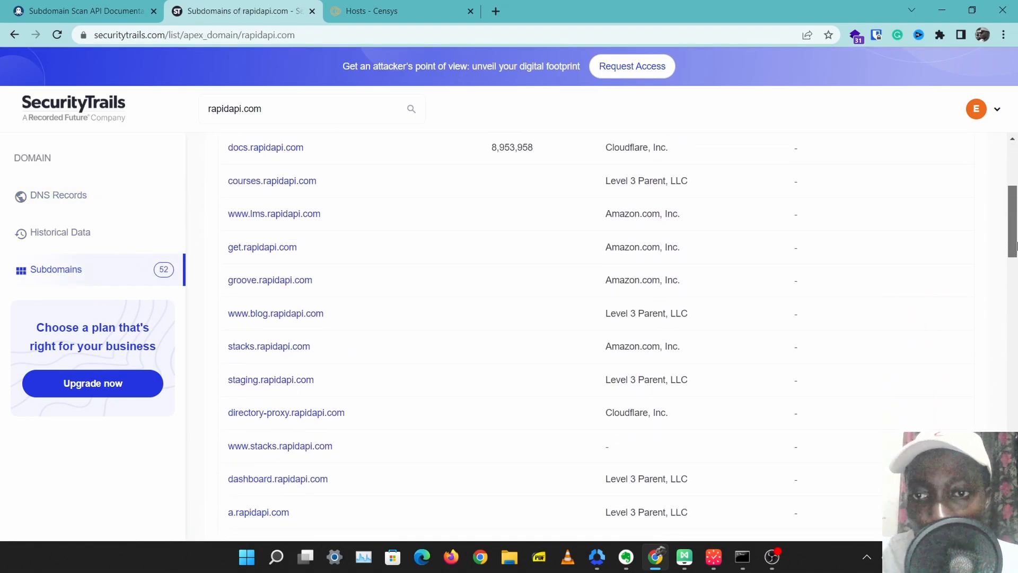
scroll("down", 3)
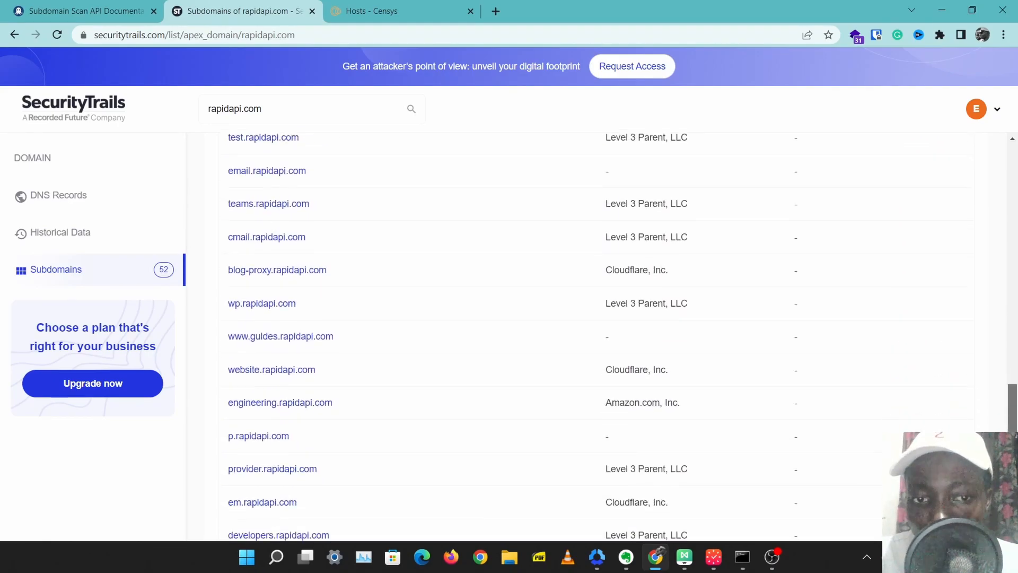
scroll("down", 3)
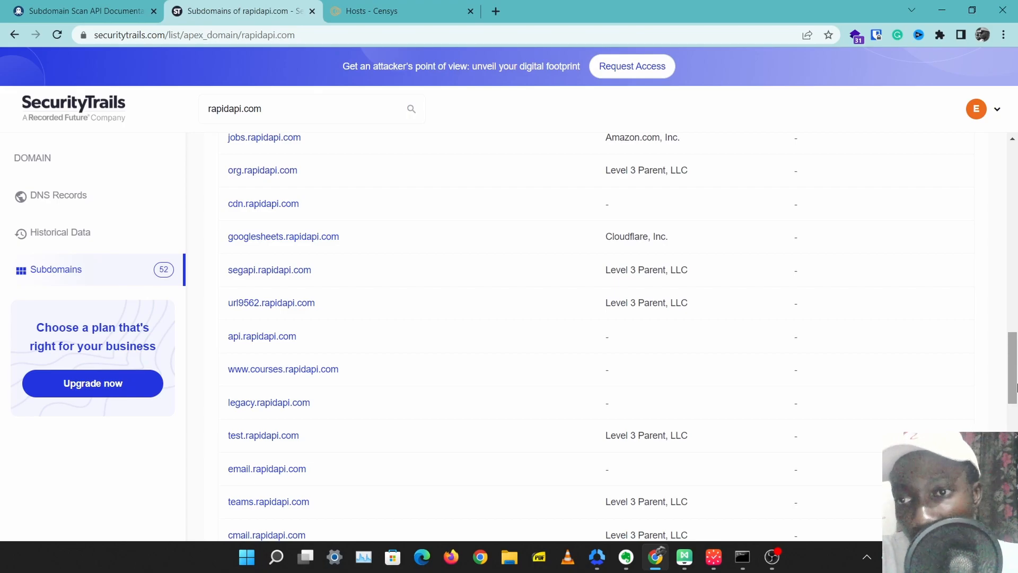
mouse_move(224, 270)
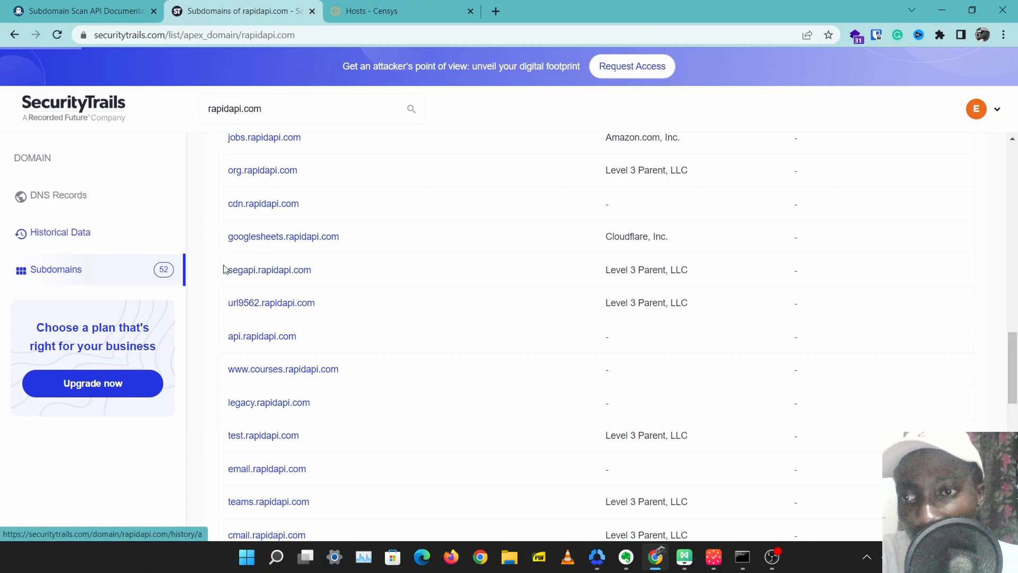
left_click(59, 232)
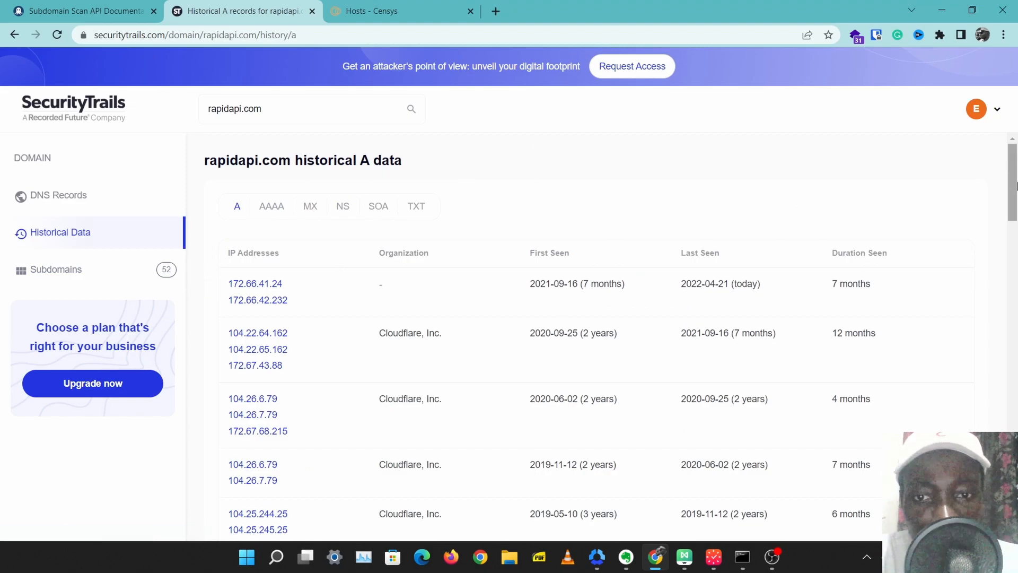
scroll("down", 3)
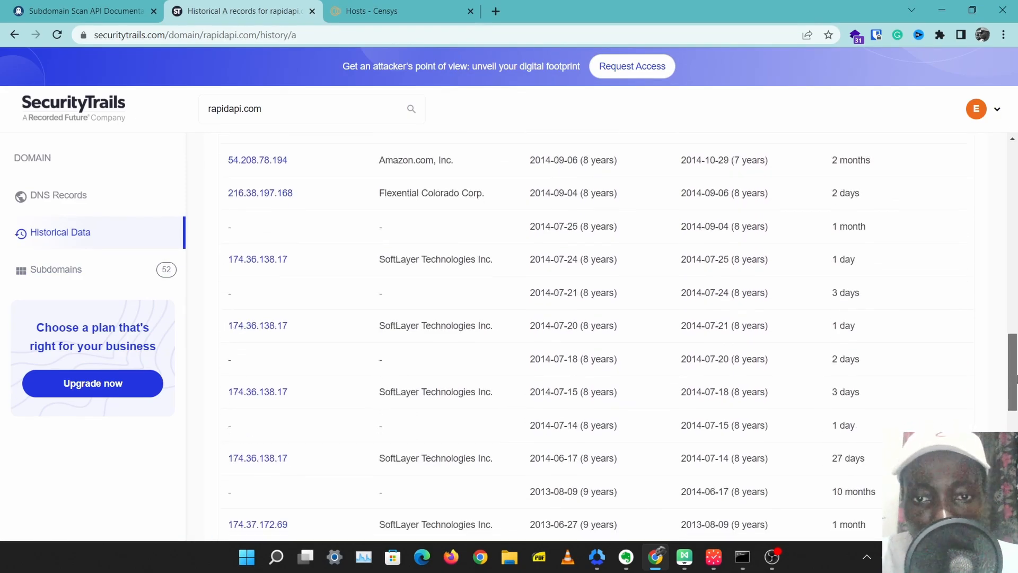
scroll("down", 3)
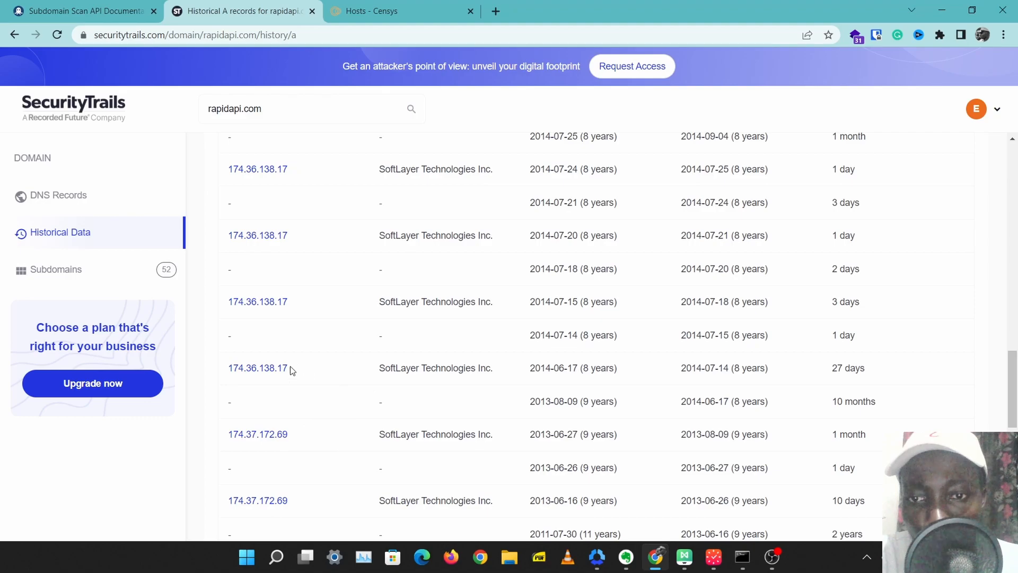
mouse_move(336, 385)
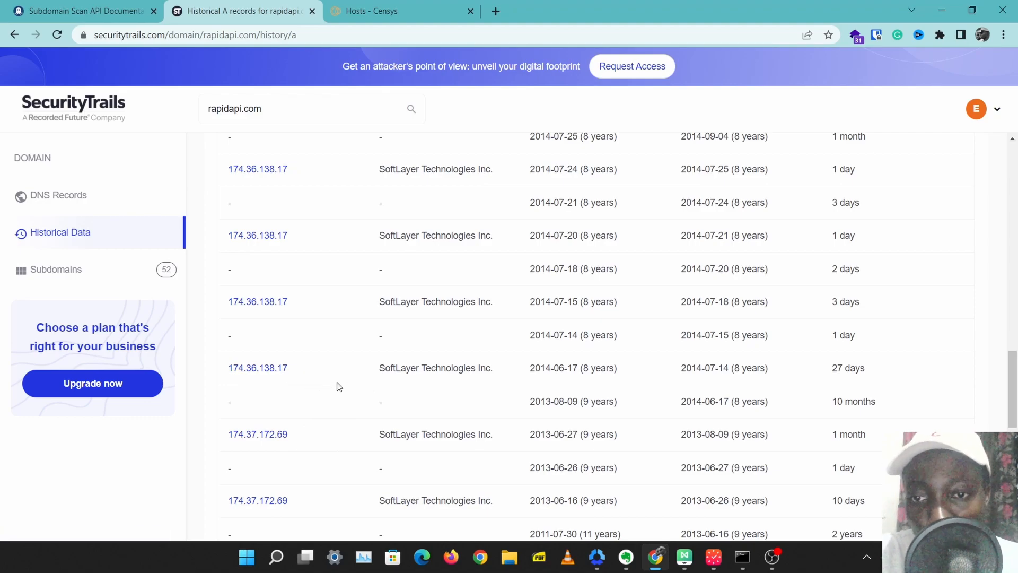
double_click(273, 368)
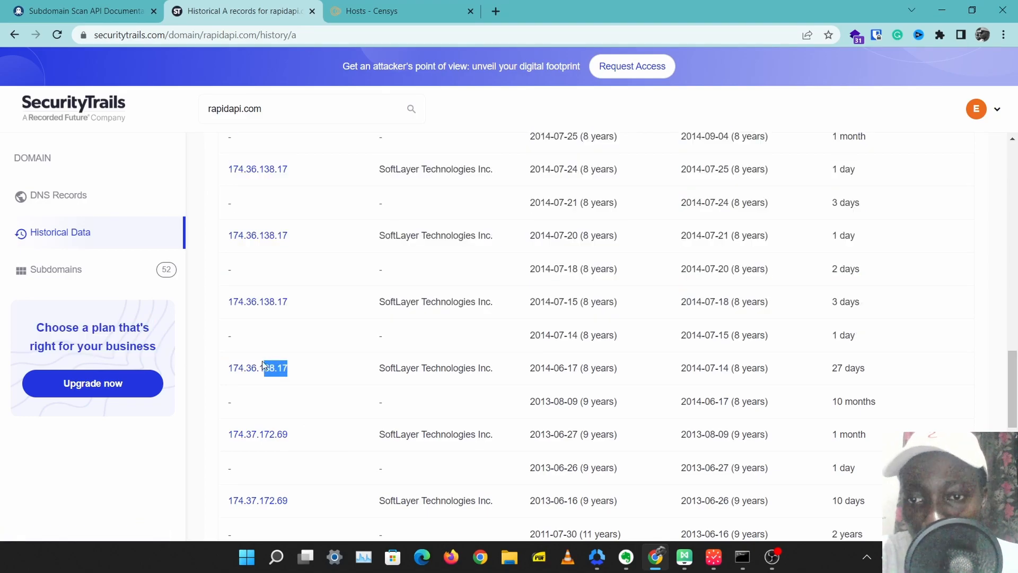
mouse_move(366, 380)
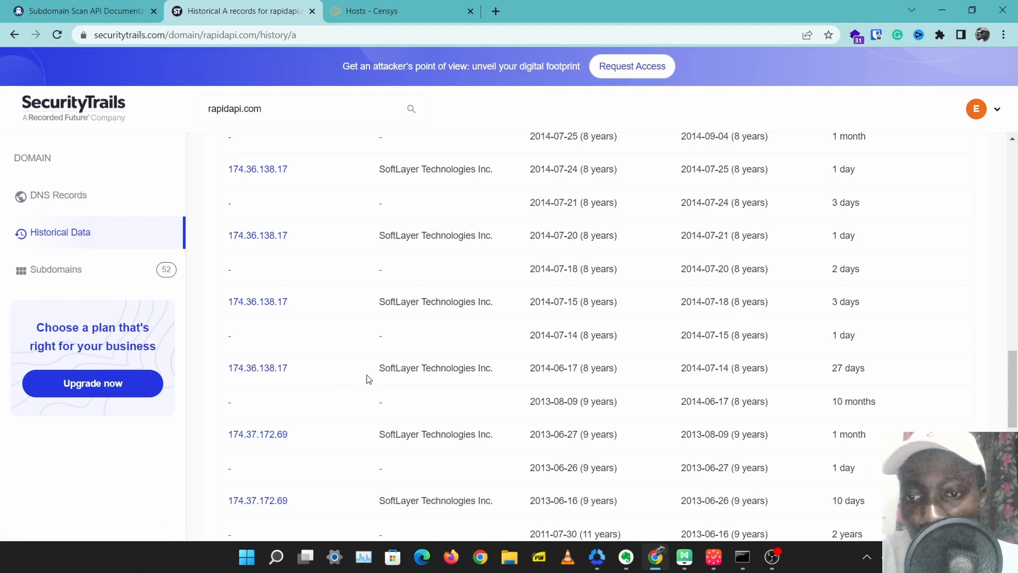
scroll("down", 3)
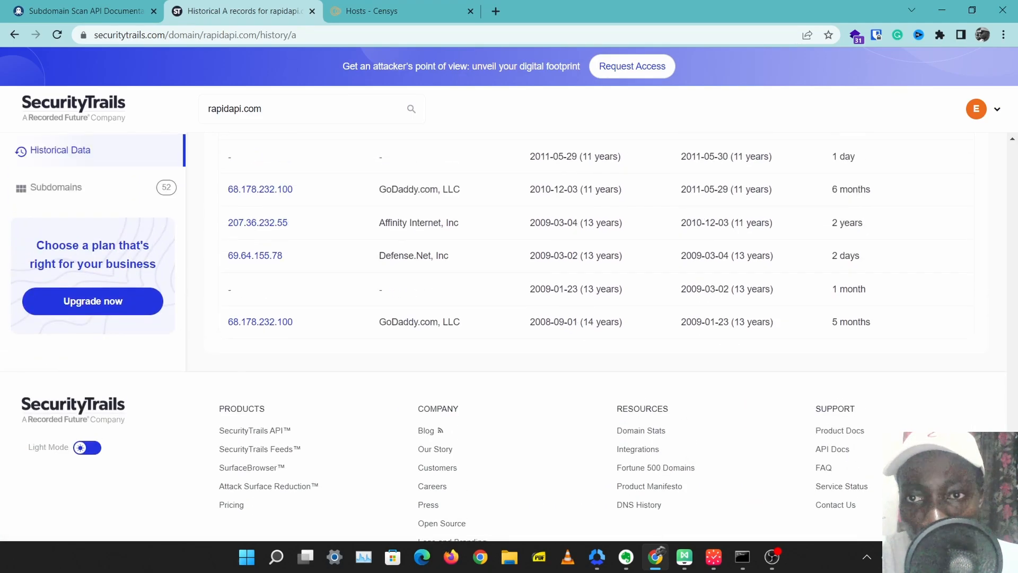
scroll("up", 3)
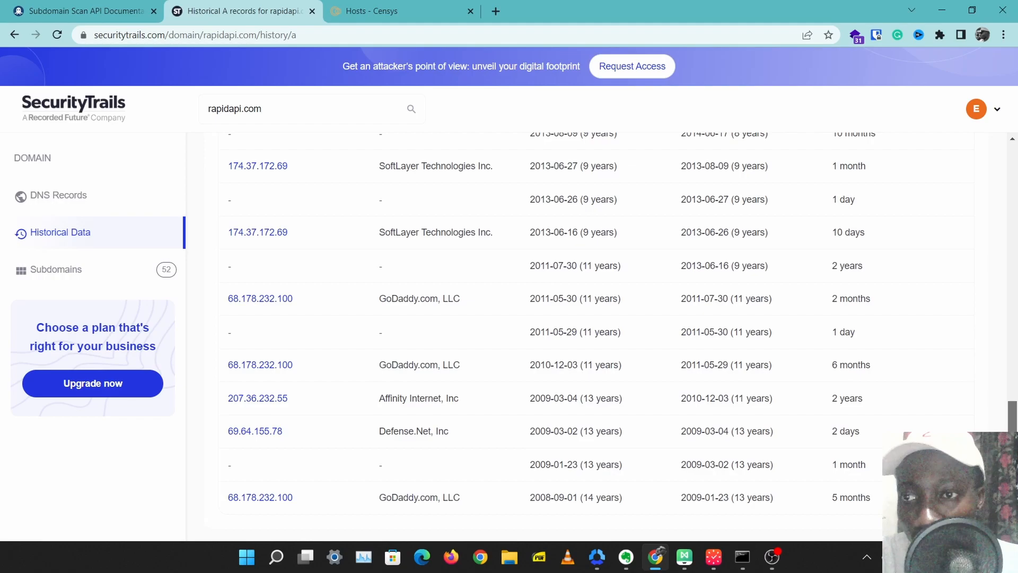
scroll("up", 3)
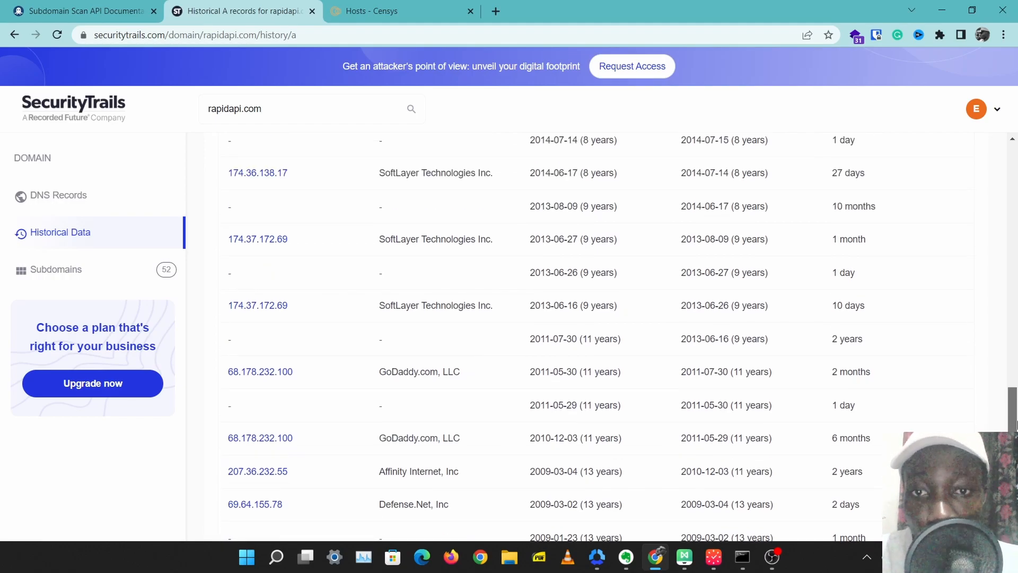
scroll("up", 3)
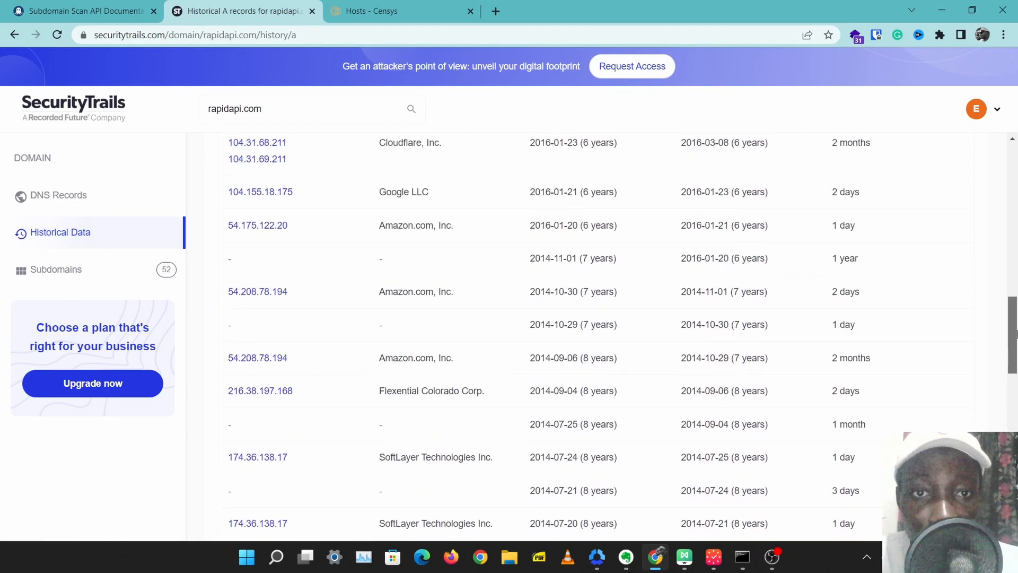
scroll("up", 3)
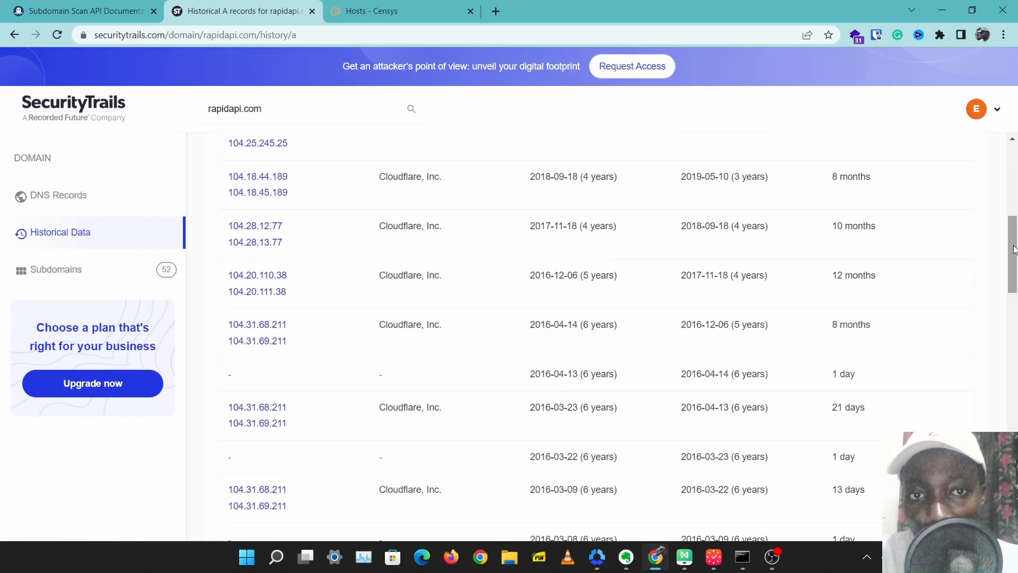
scroll("up", 3)
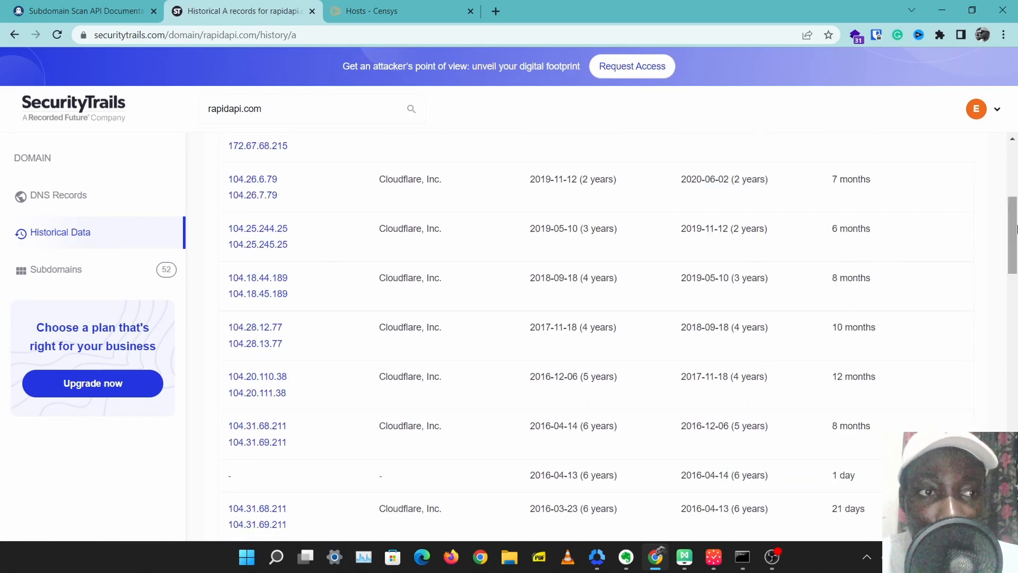
scroll("up", 3)
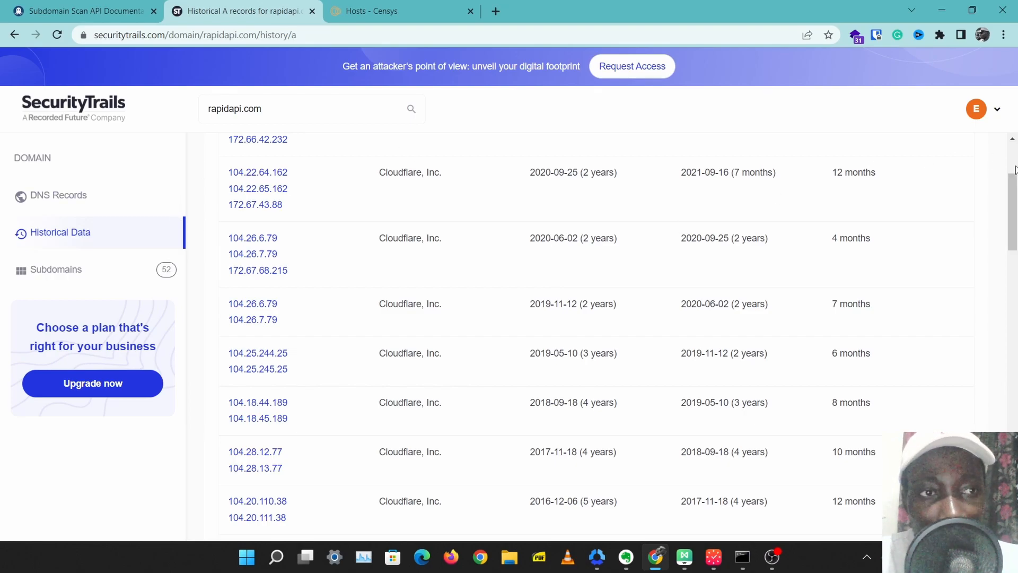
scroll("down", 3)
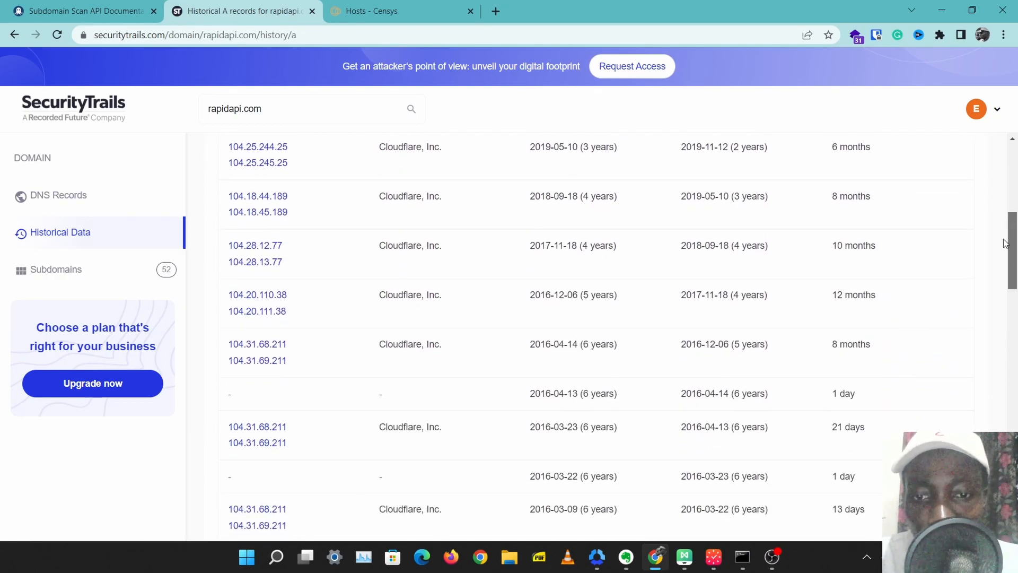
scroll("down", 3)
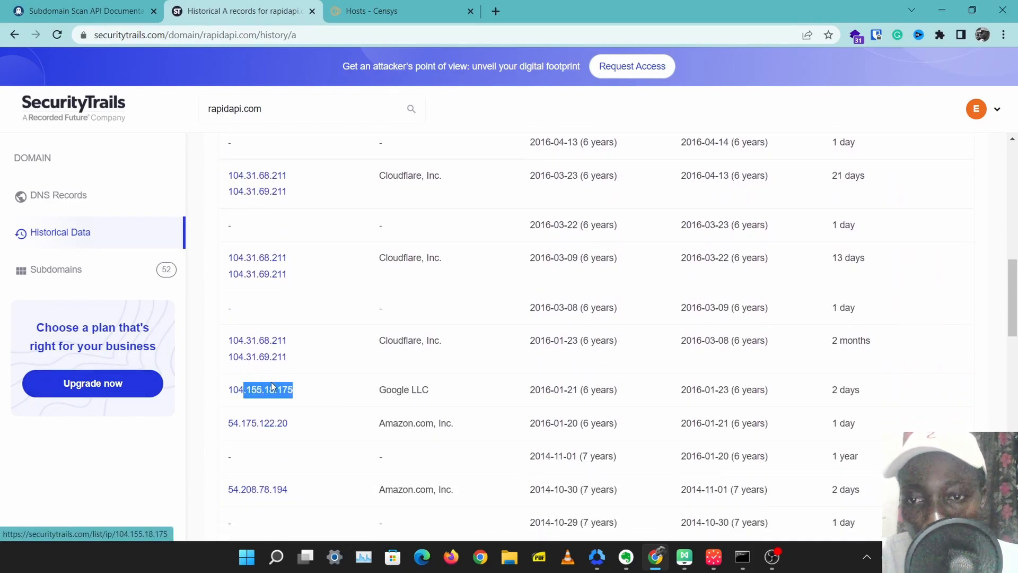
mouse_move(344, 369)
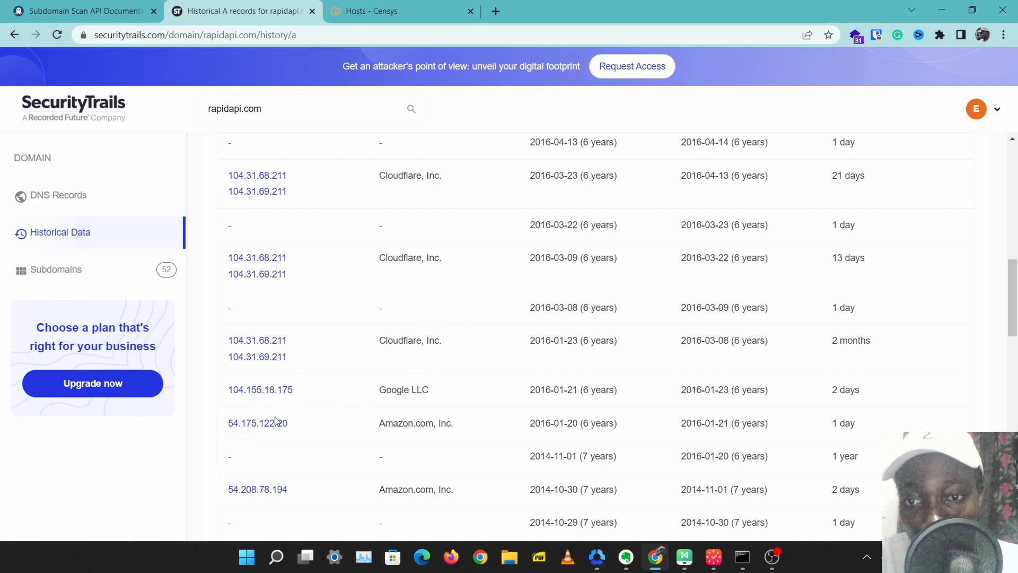
mouse_move(310, 406)
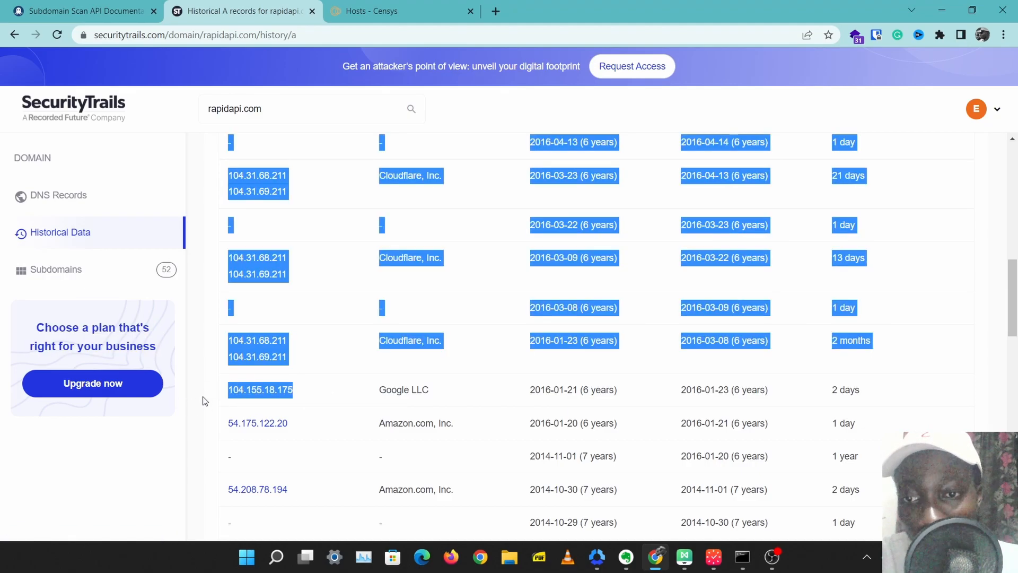
left_click(578, 297)
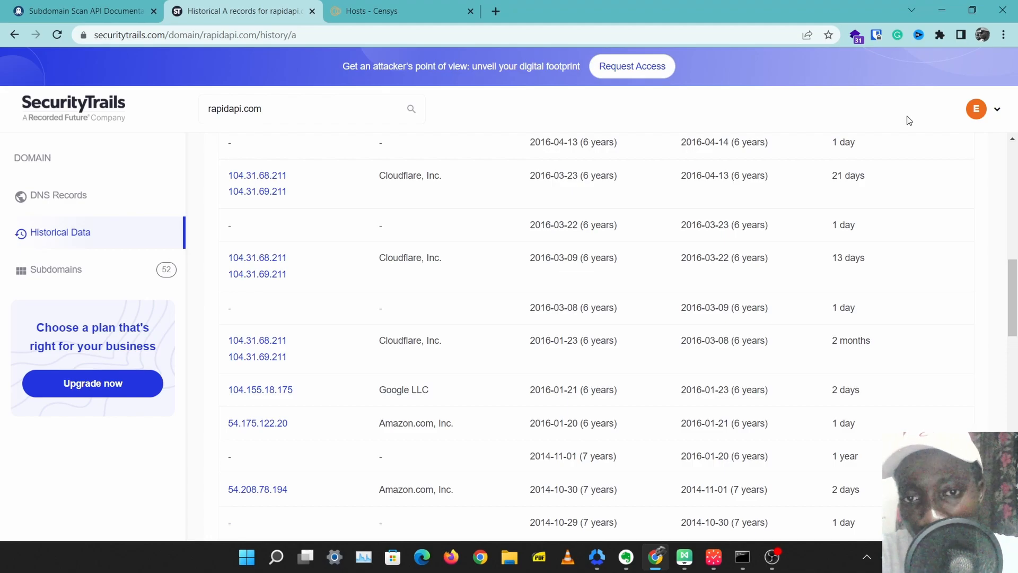
mouse_move(240, 251)
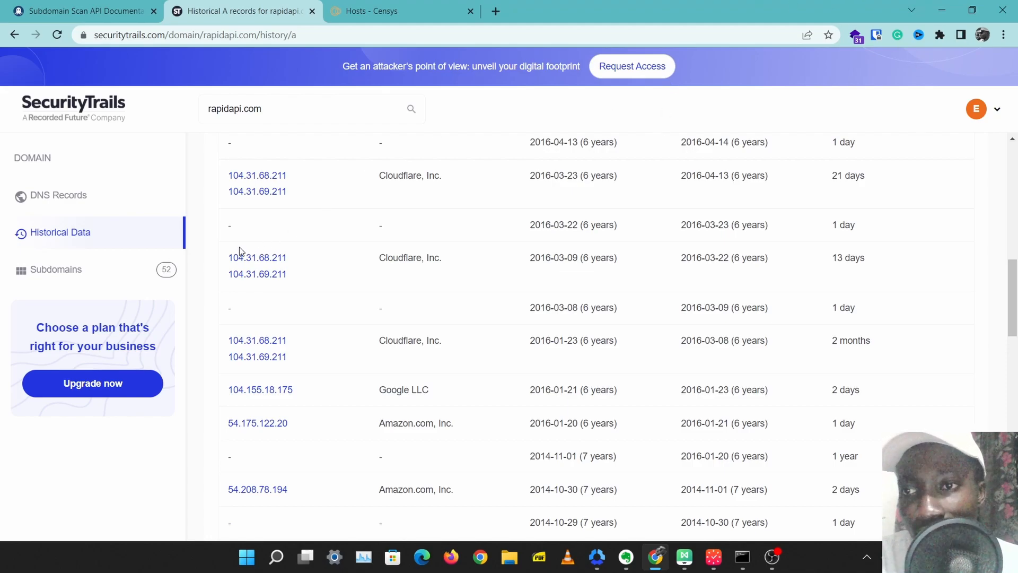
scroll("up", 3)
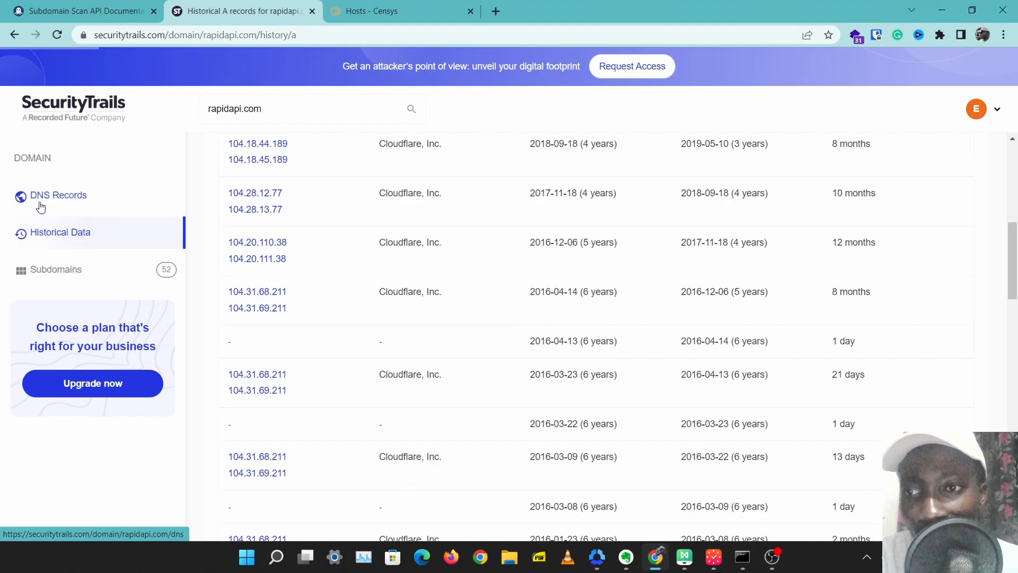
Step: Return to rapidapi.com's current DNS records and select the domain name for copying
left_click(57, 195)
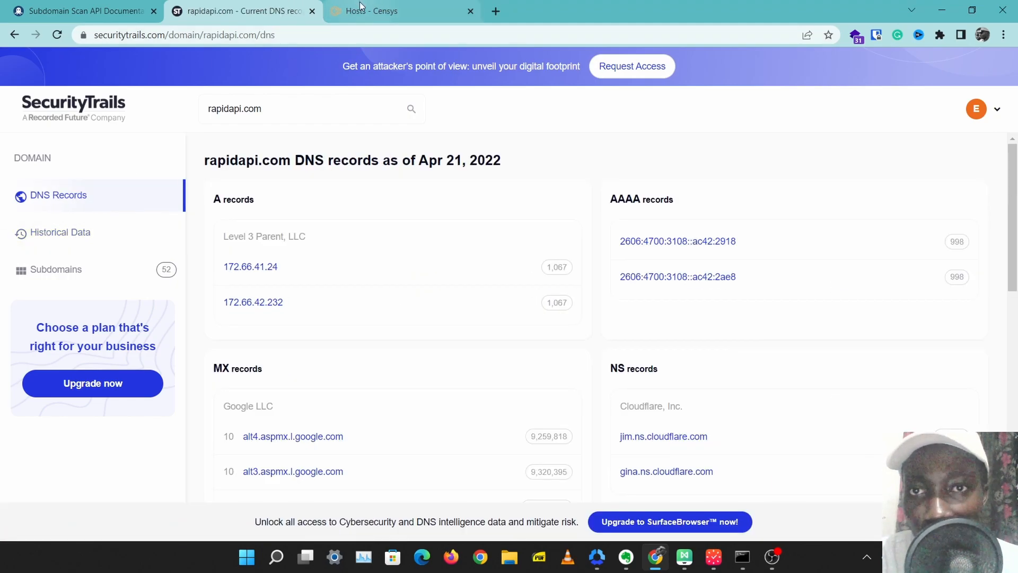
left_click(389, 10)
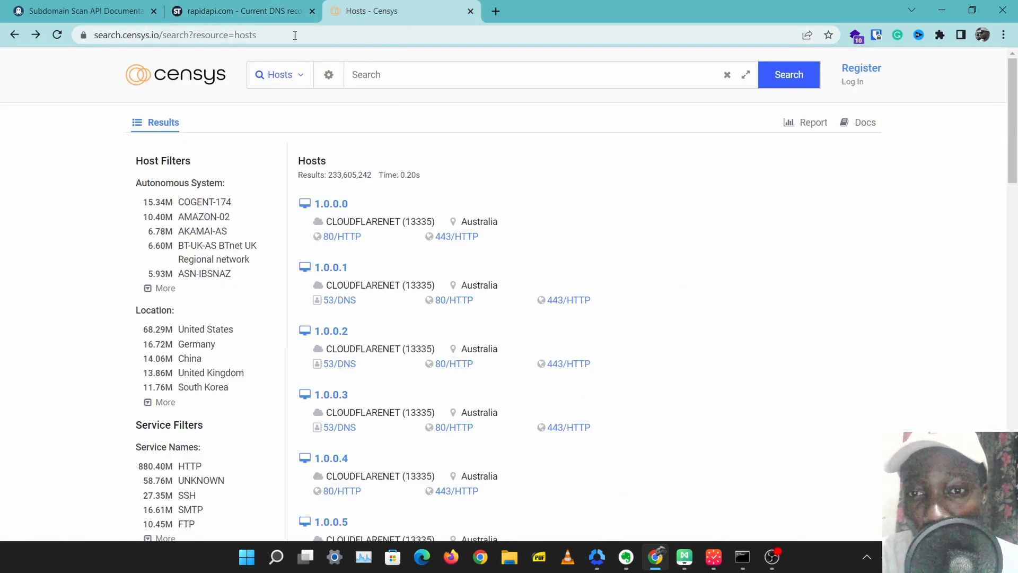
left_click(241, 11)
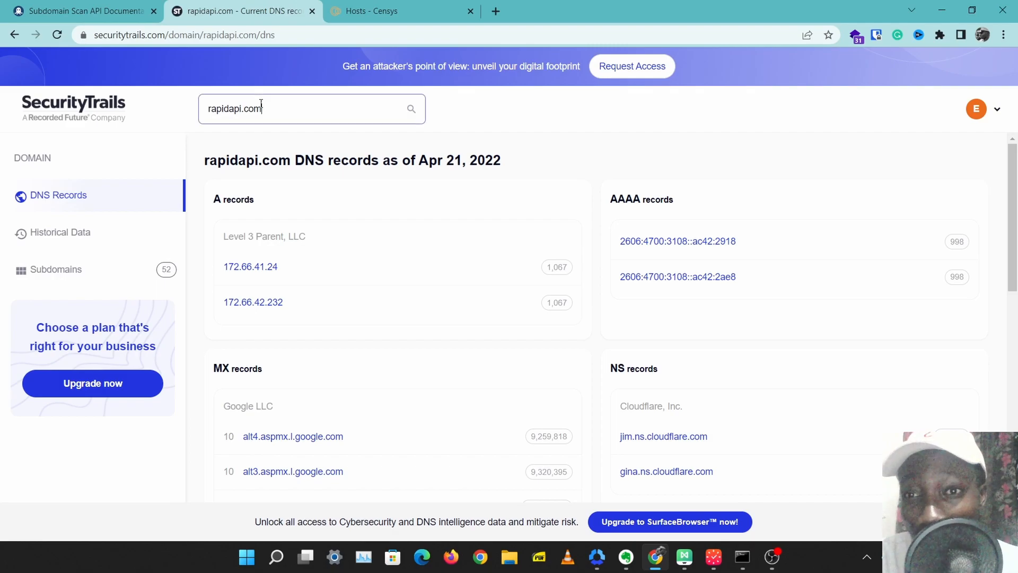
triple_click(311, 108)
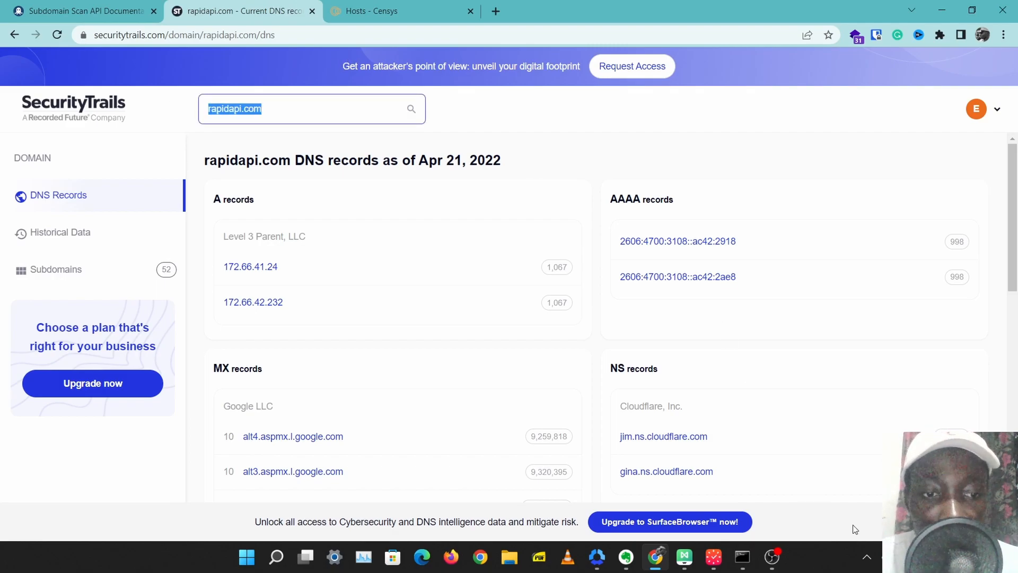
Step: Ping rapidapi.com in Command Prompt and select the resolved IP 172.66.42.232
left_click(741, 556)
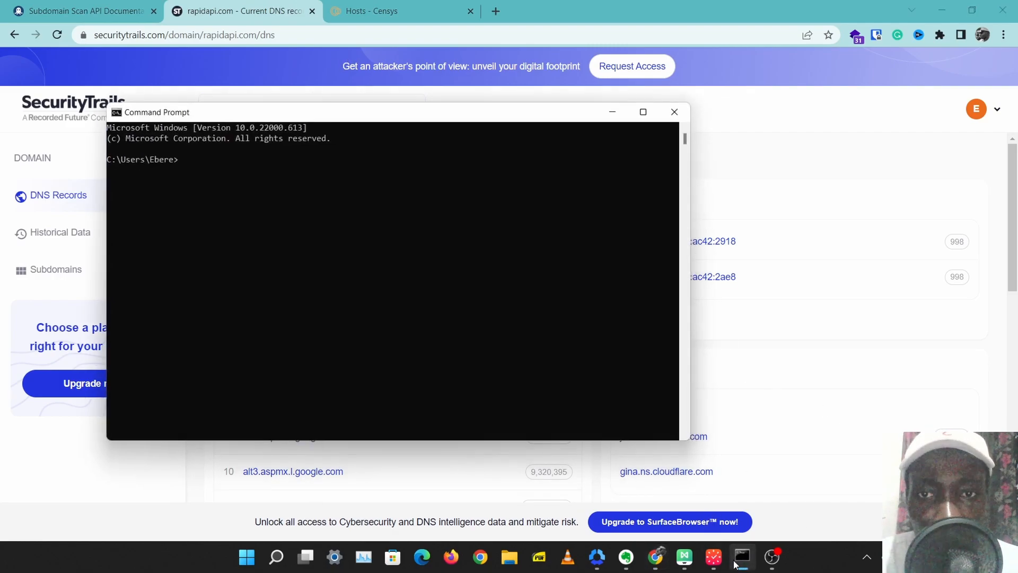
type("pin")
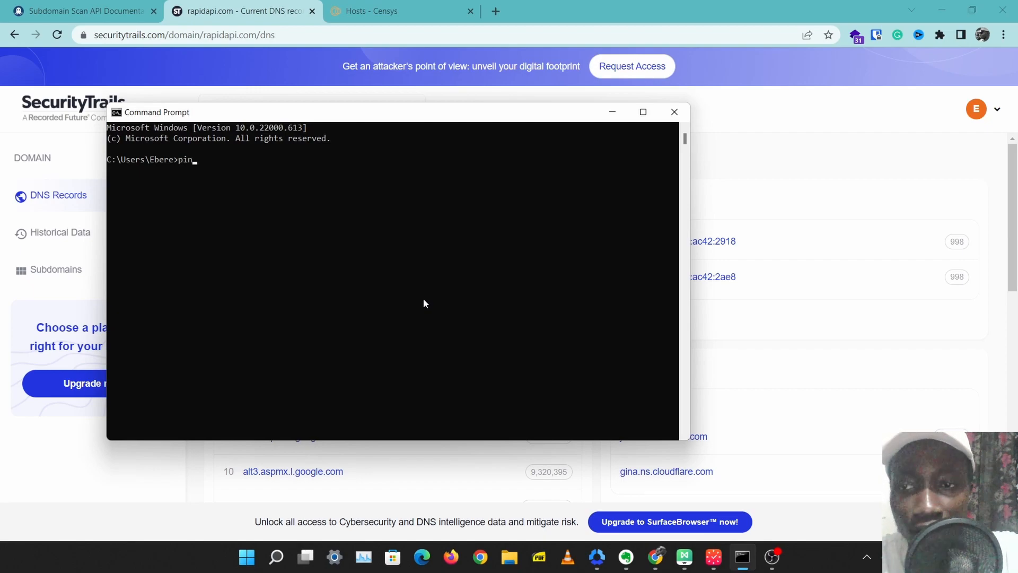
type("g rapidapi.com")
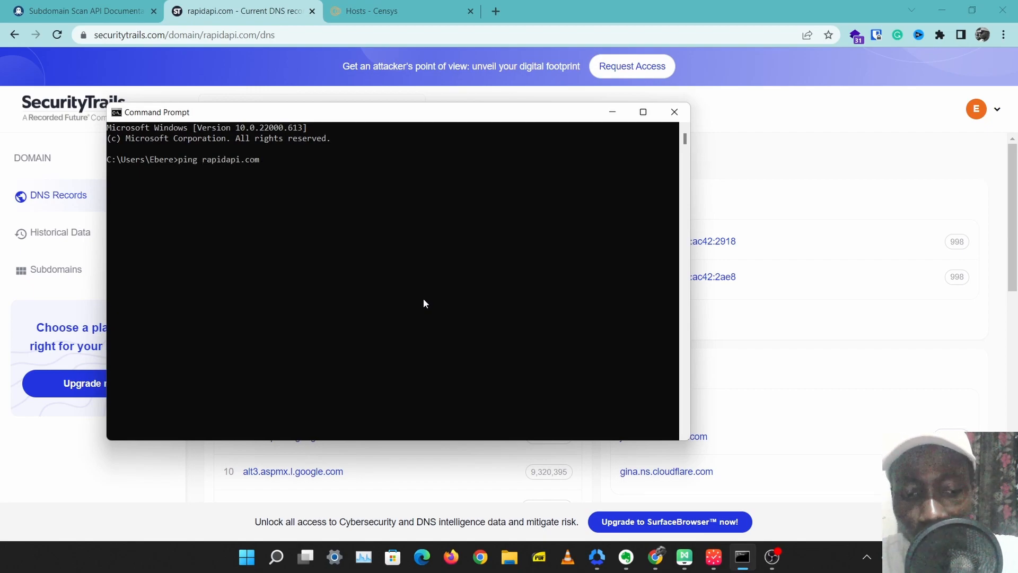
key("Return")
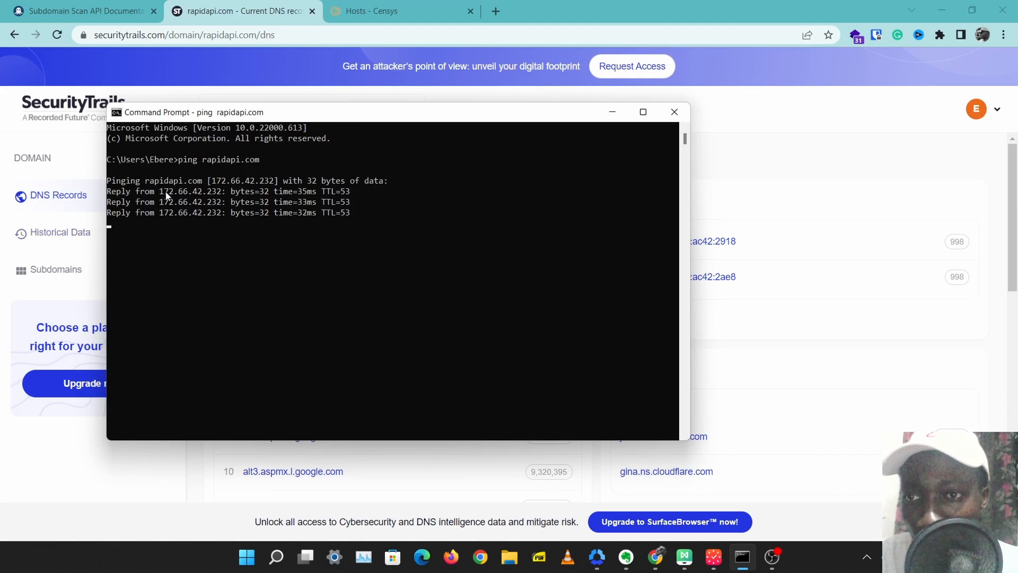
double_click(191, 191)
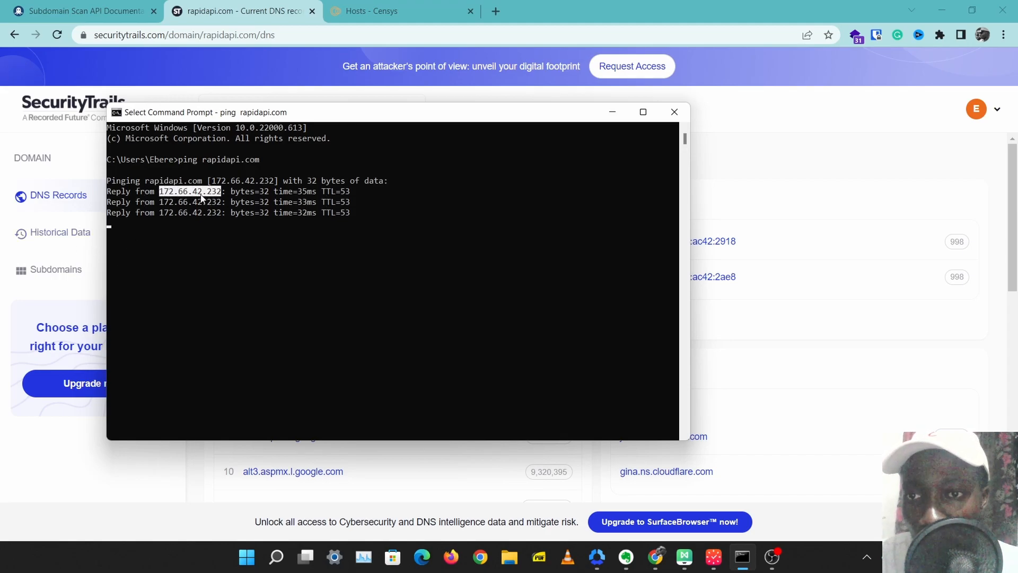
Step: Run nslookup rapidapi.com and enter 172.66.42.232 into a new browser tab
type("nslookup rapidapi.")
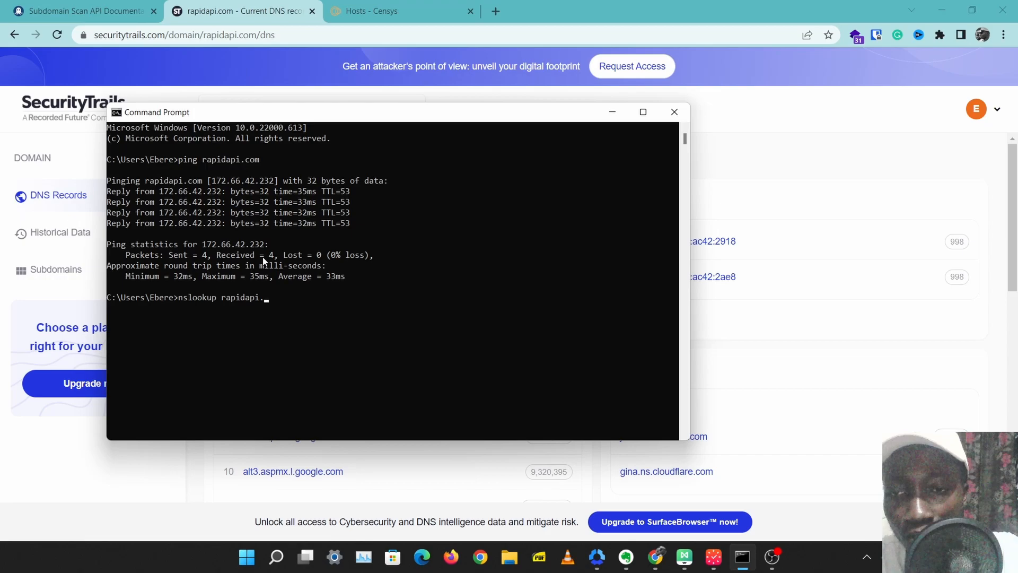
key("Return")
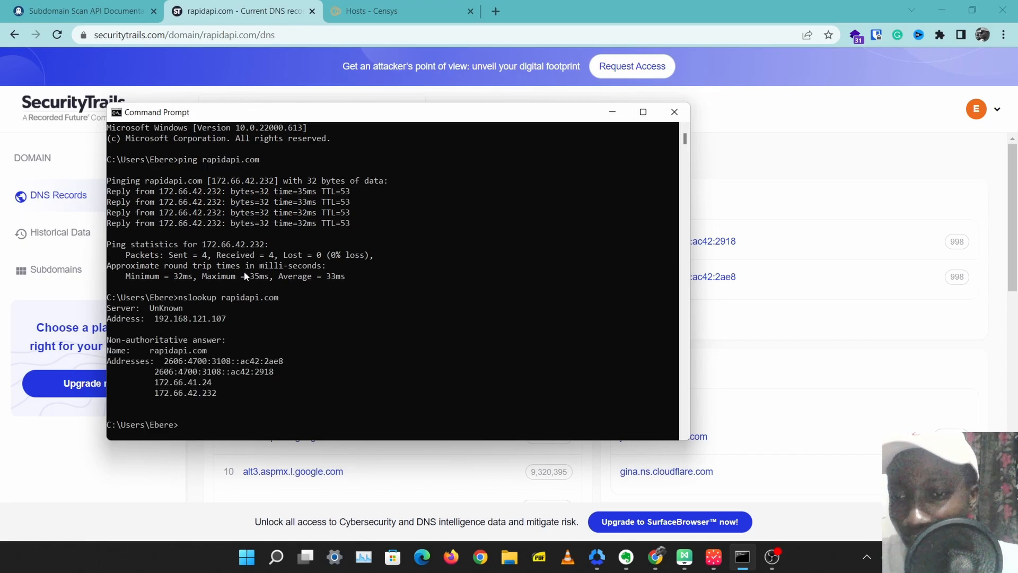
mouse_move(190, 413)
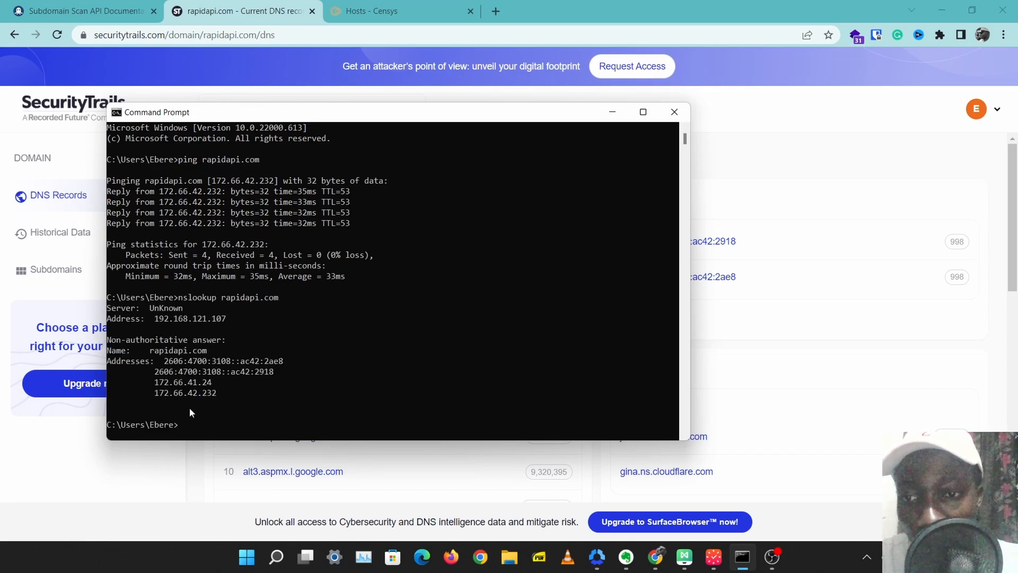
mouse_move(480, 75)
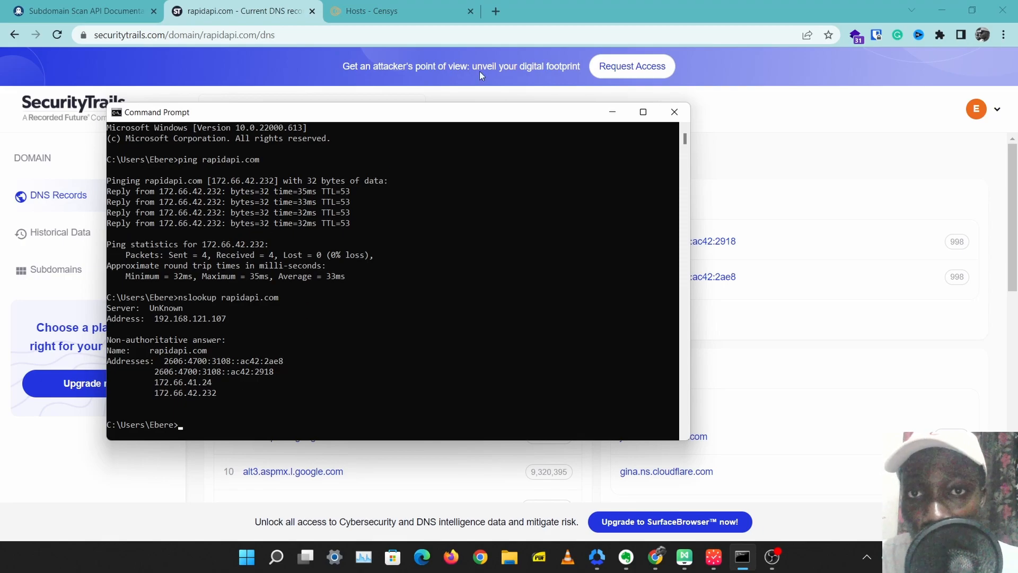
type("172.66.42.232")
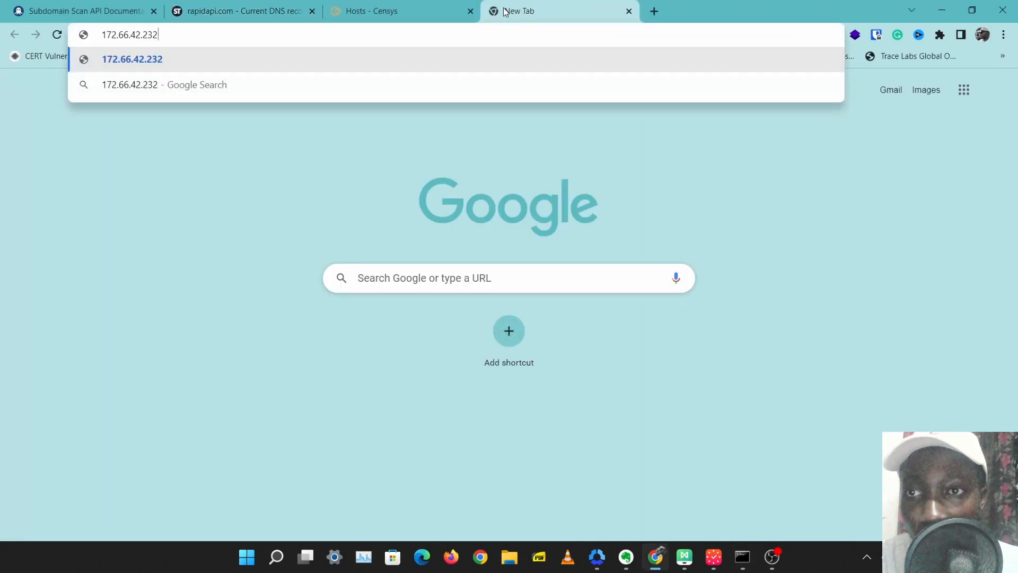
Step: Load 172.66.42.232 directly, getting Cloudflare Error 1003, then bring up Censys hosts search
key("Return")
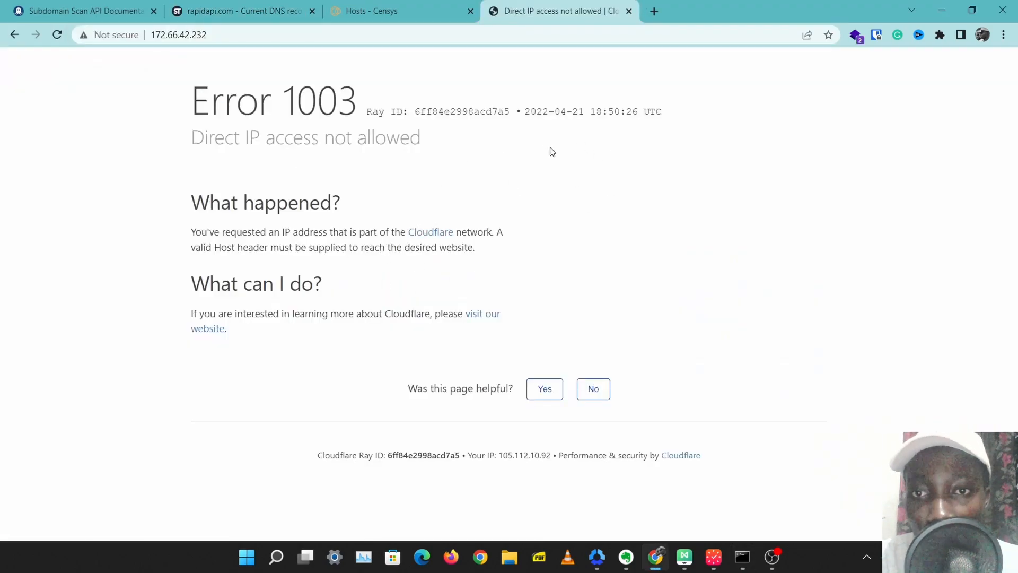
mouse_move(565, 155)
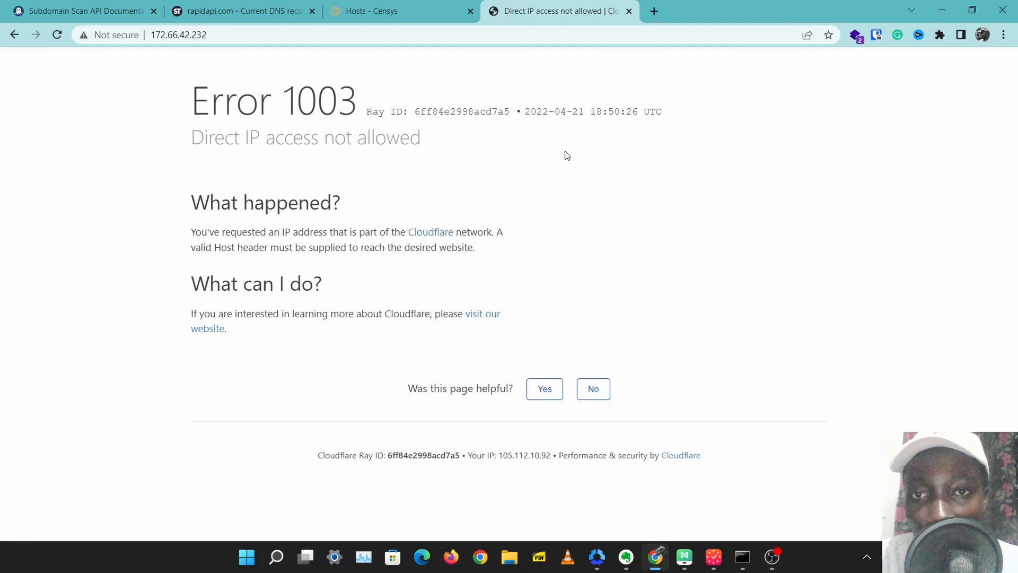
mouse_move(560, 159)
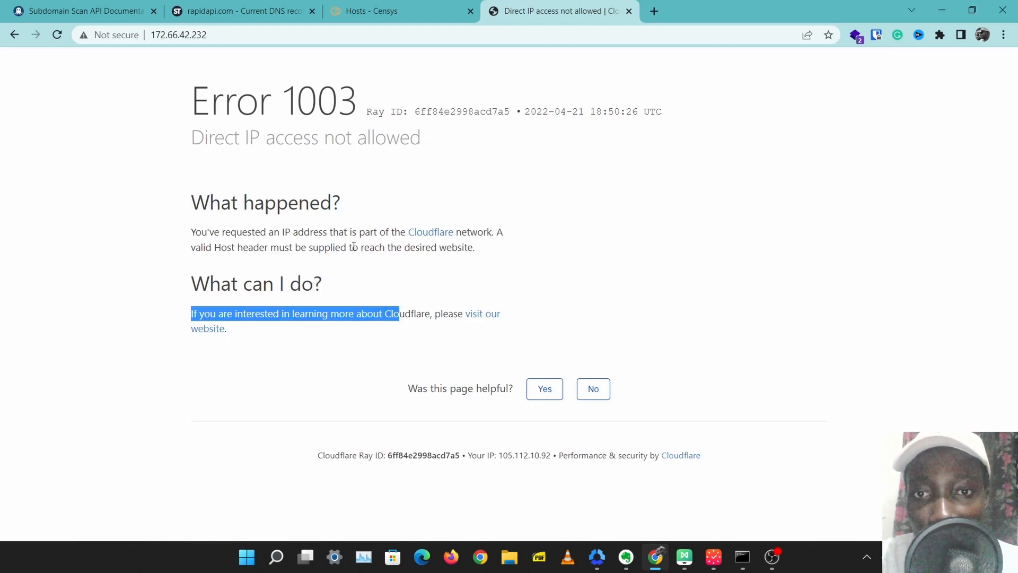
left_click(346, 107)
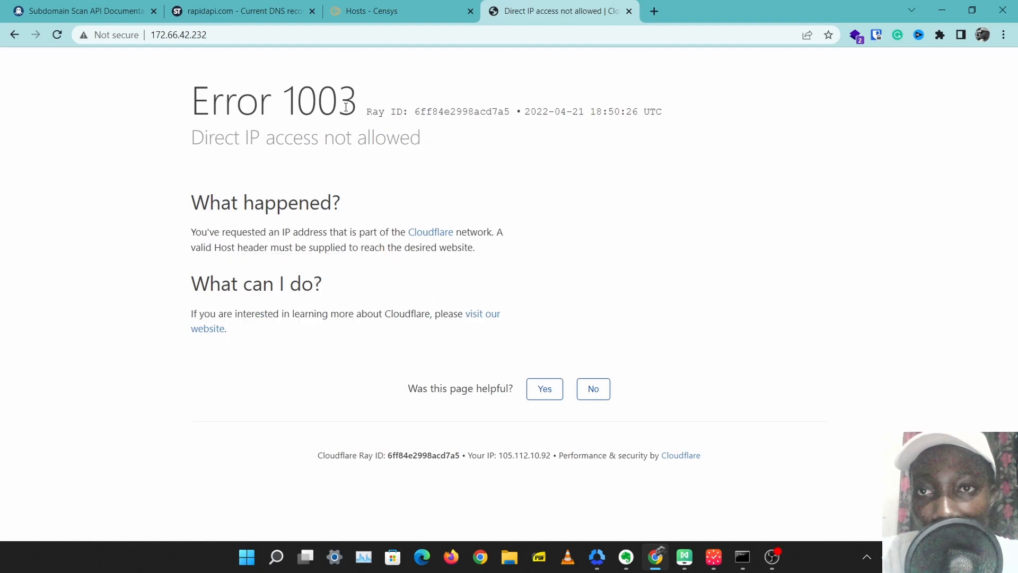
mouse_move(305, 59)
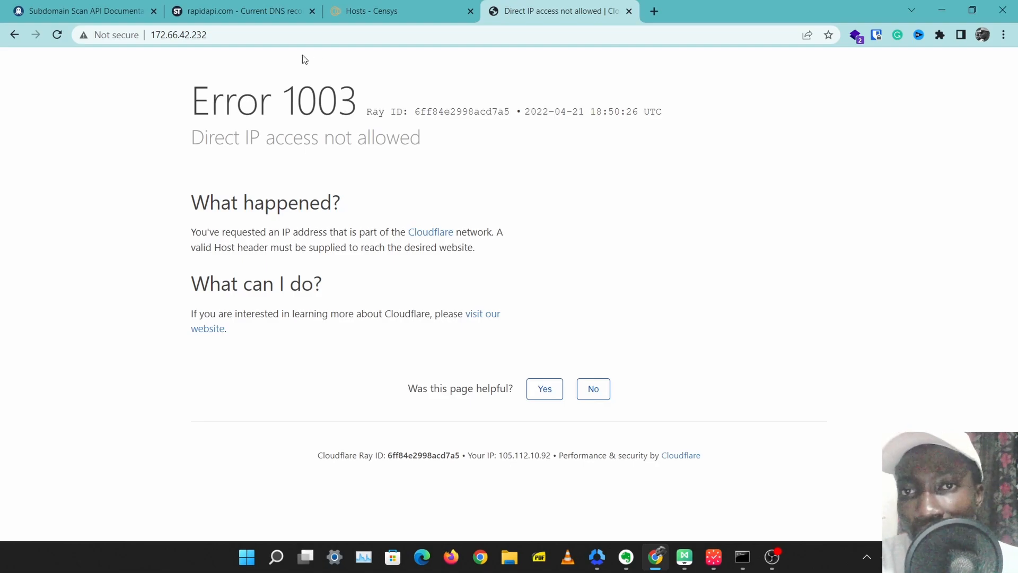
left_click(395, 11)
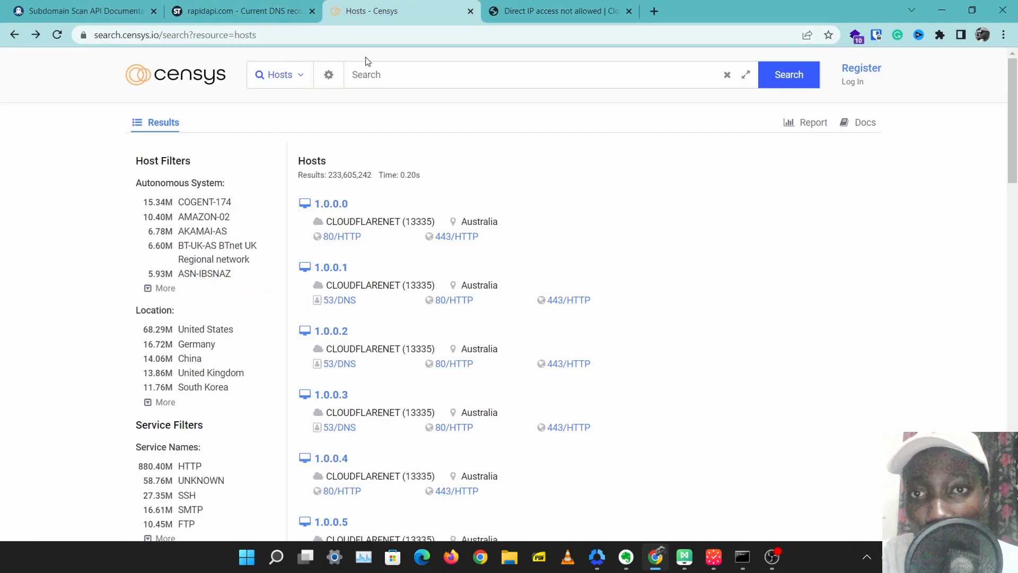
Step: Enter rapidapi.com as the query in the Censys Hosts search box
type("ra")
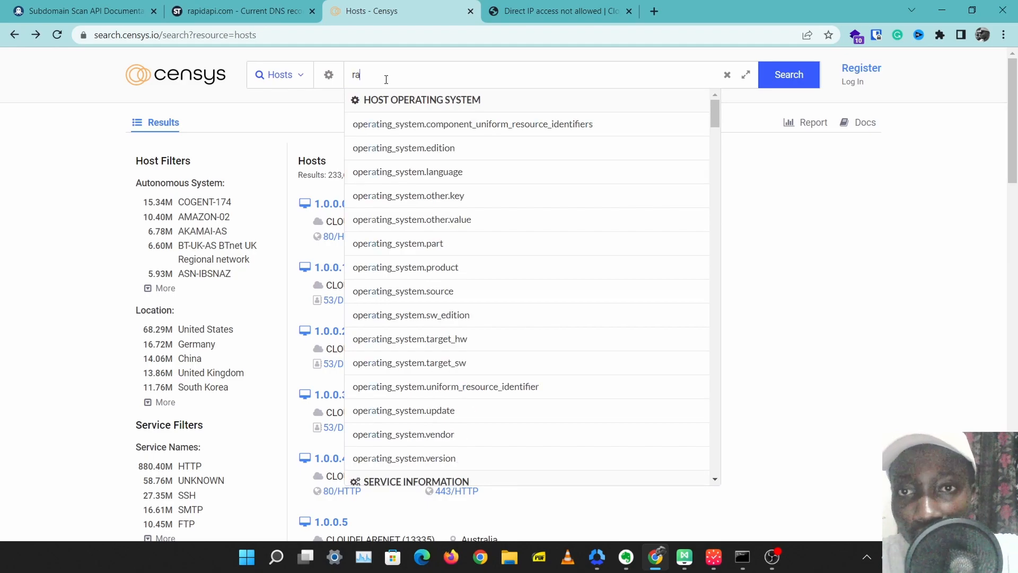
type("pid")
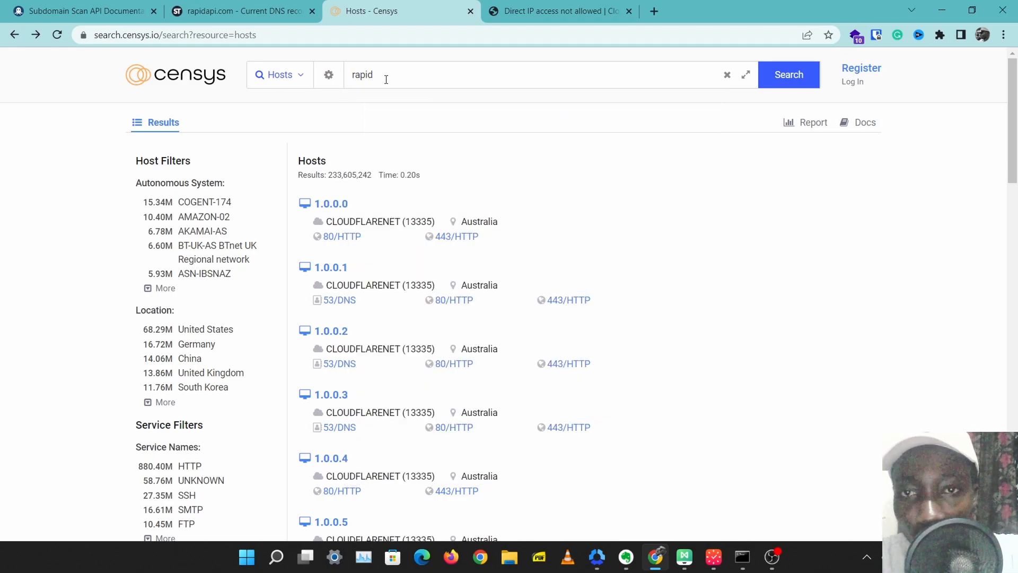
type("api.com")
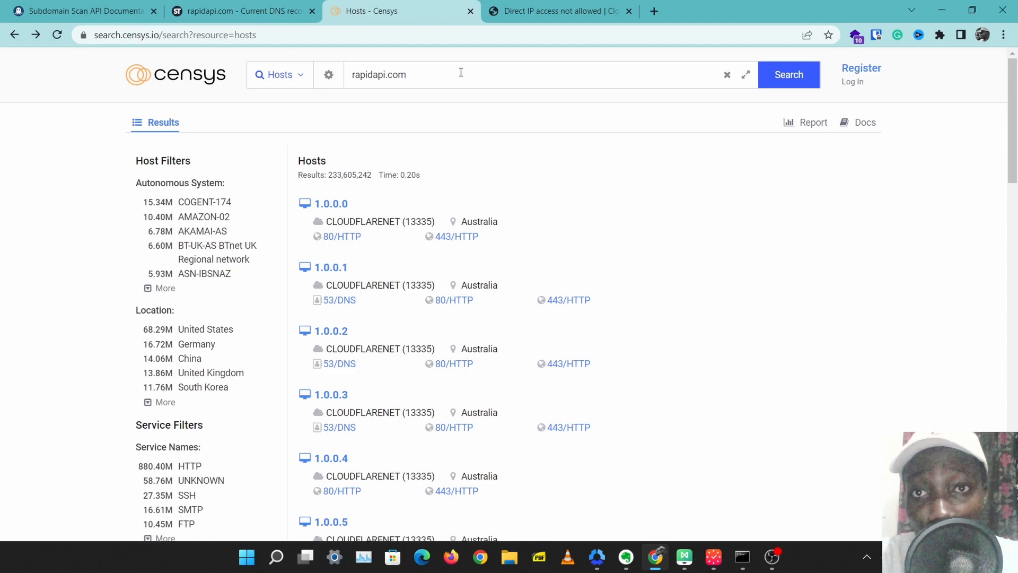
mouse_move(255, 153)
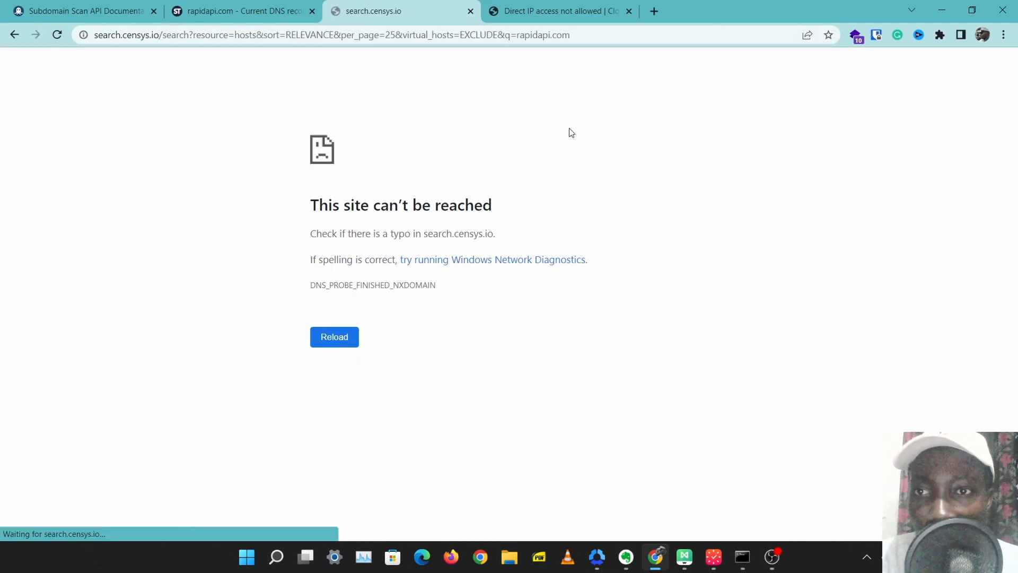
mouse_move(477, 102)
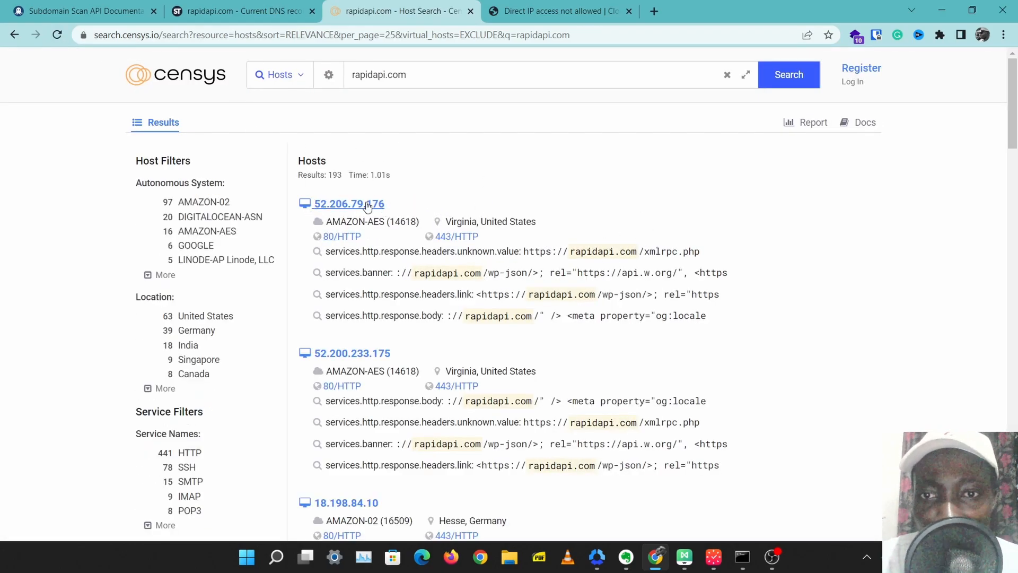
Step: Open host 52.206.79.176, confirm it serves the RapidAPI homepage, and return to Censys
double_click(347, 203)
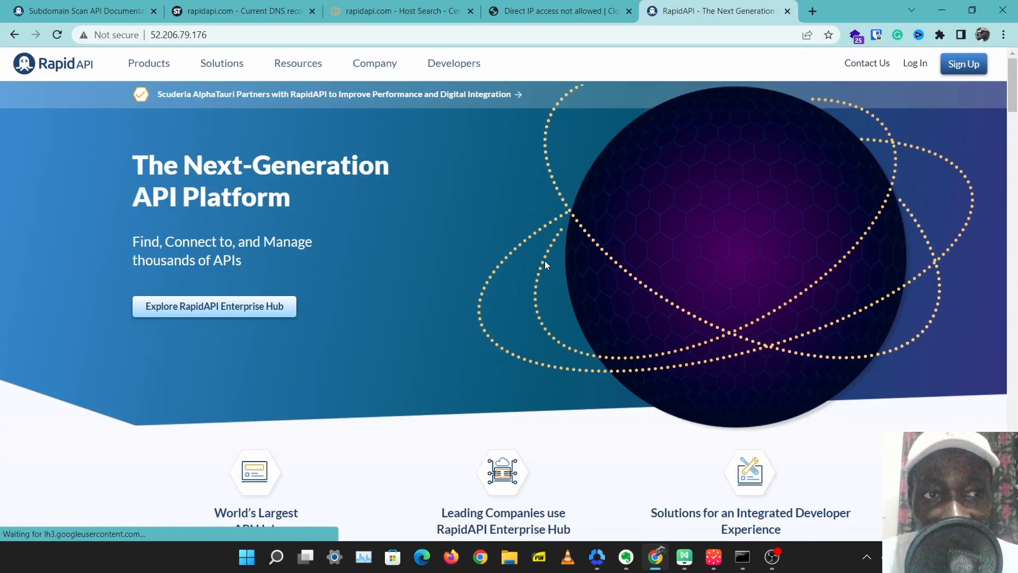
scroll("down", 3)
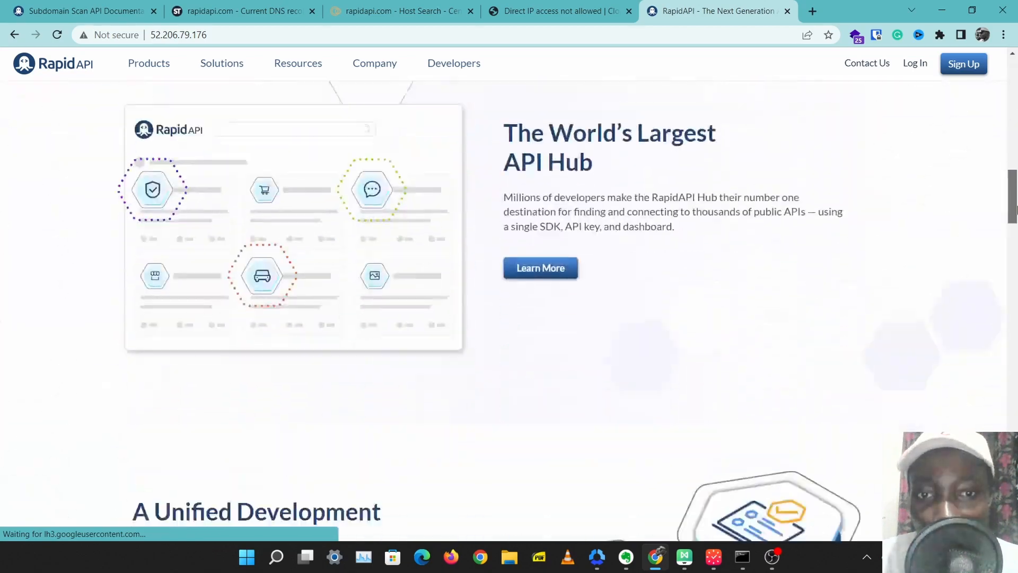
left_click(400, 11)
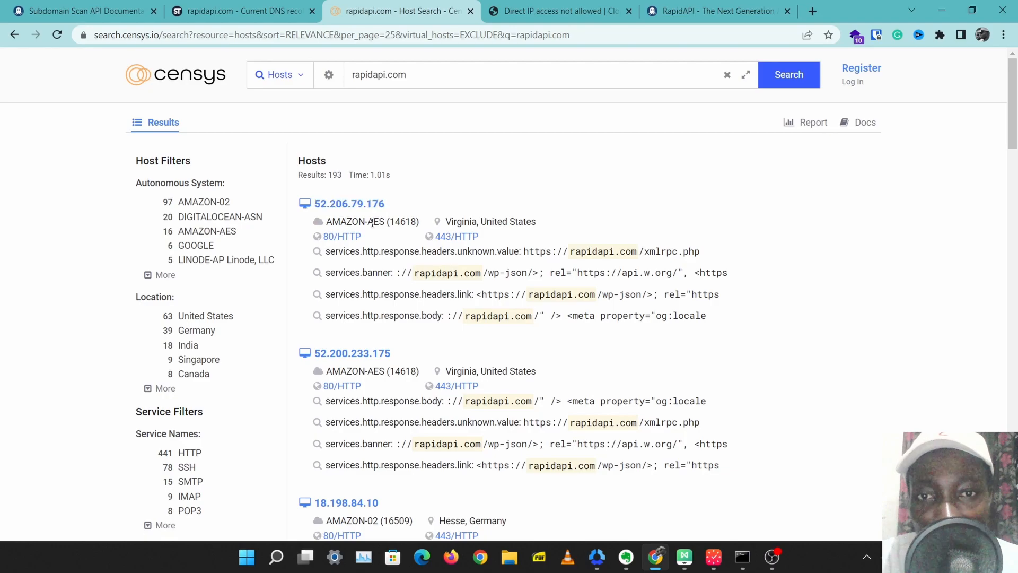
mouse_move(81, 11)
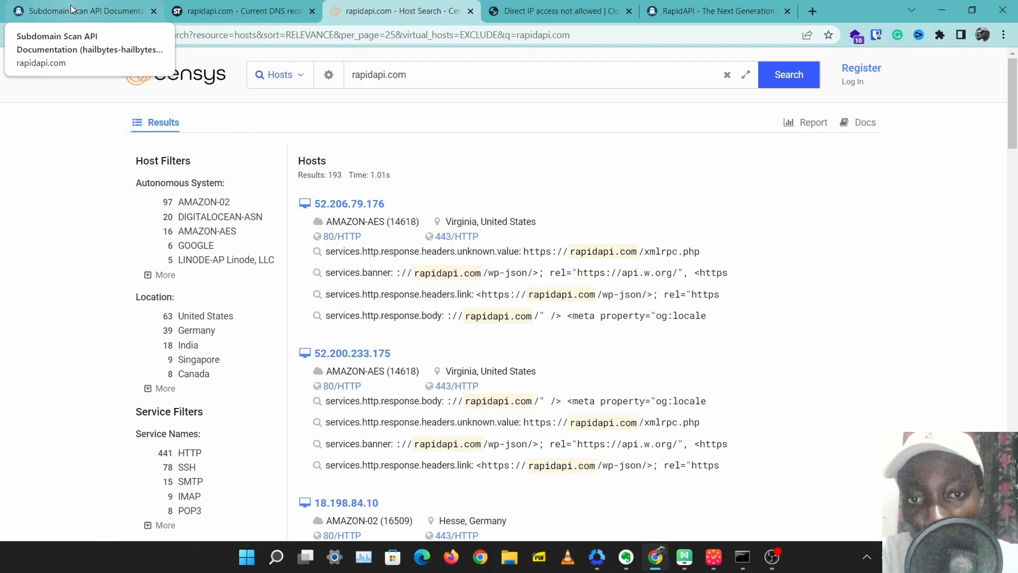
Step: Cross-check the subdomain scan and SecurityTrails DNS records, then bring up rapidapi.com's historical data
left_click(81, 10)
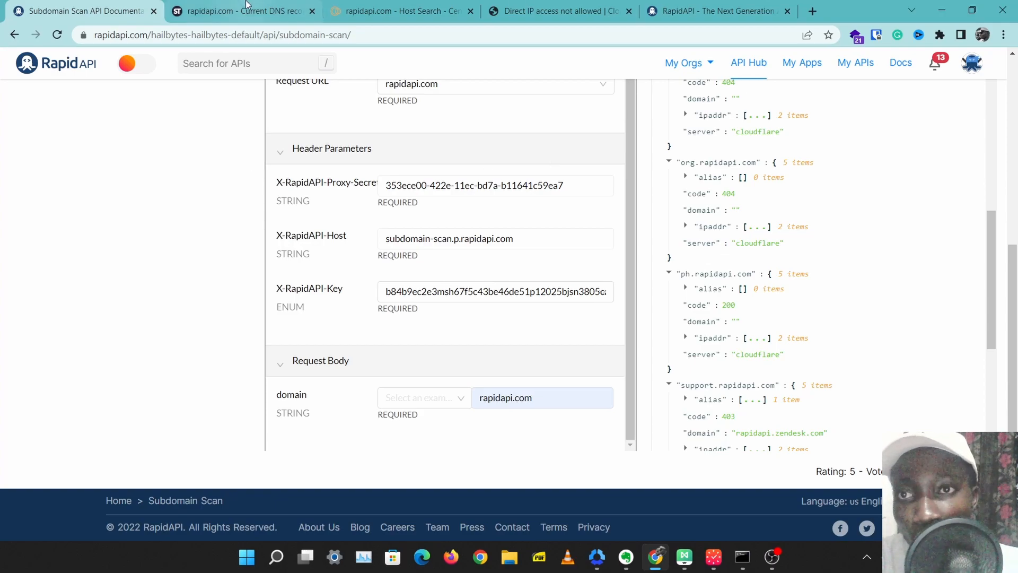
left_click(240, 10)
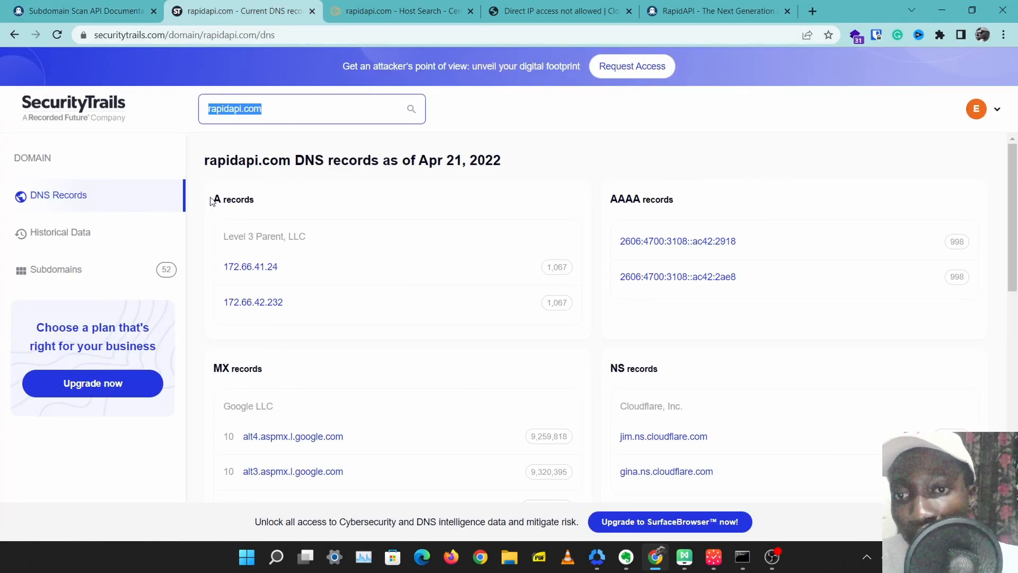
mouse_move(909, 321)
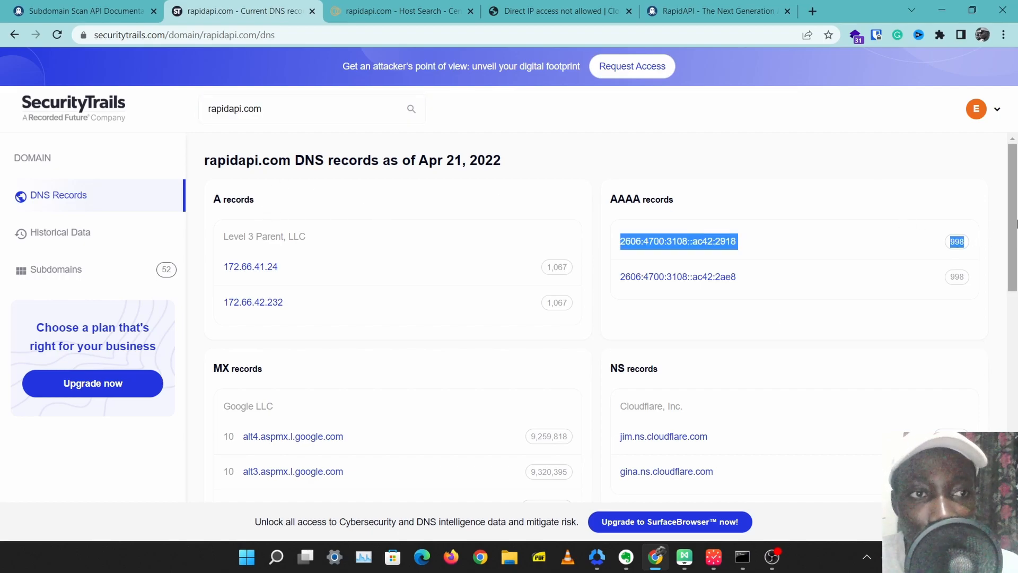
scroll("down", 3)
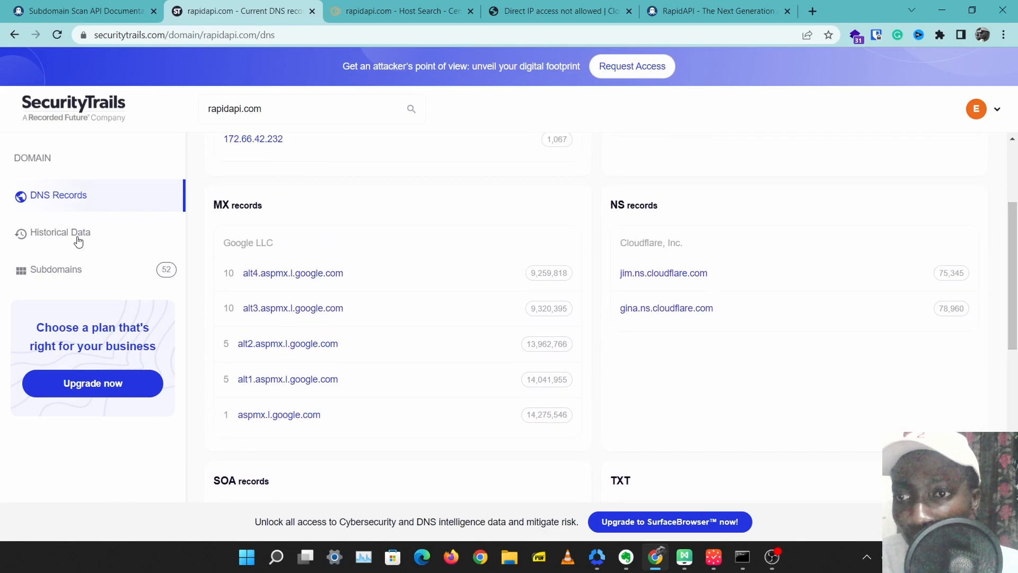
left_click(389, 10)
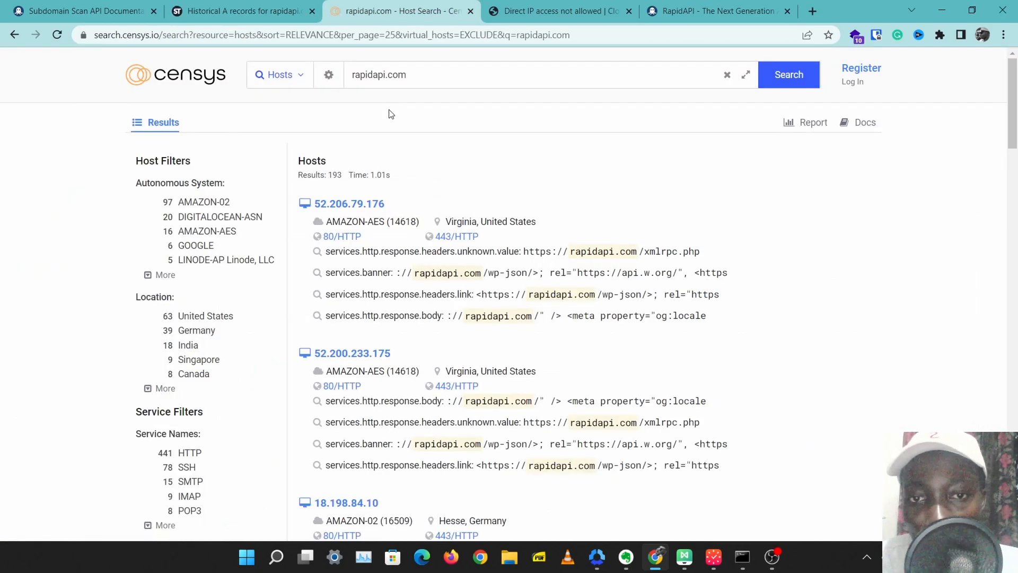